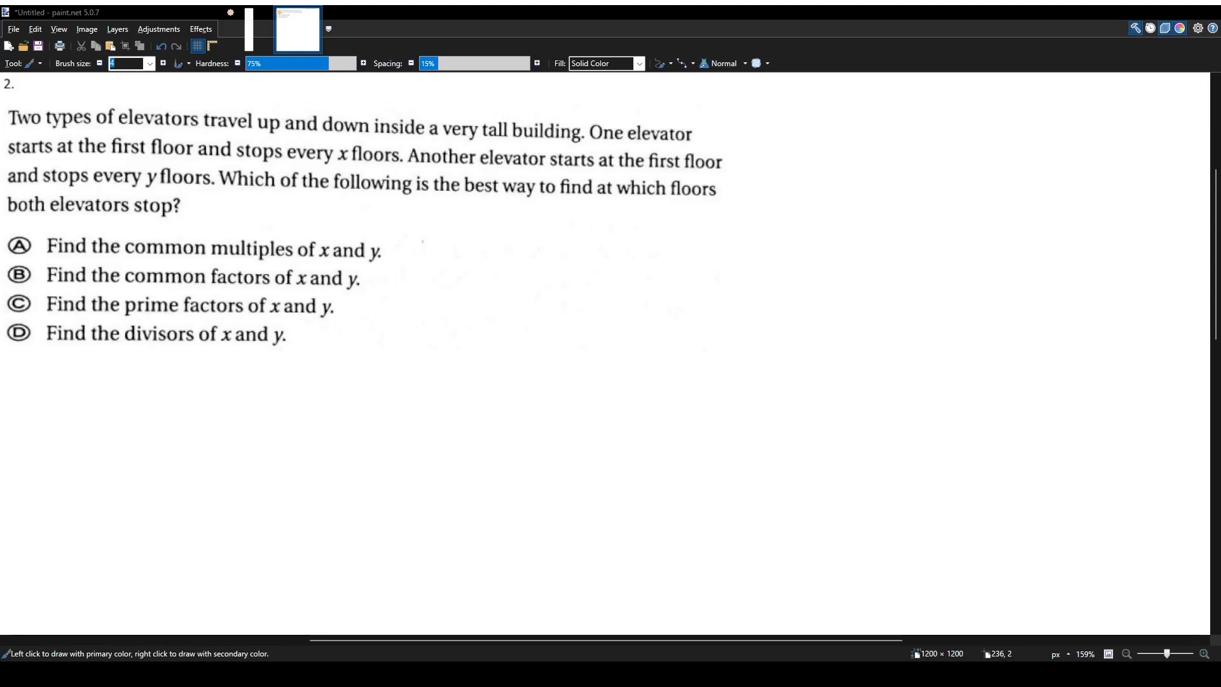
mouse_move(947, 417)
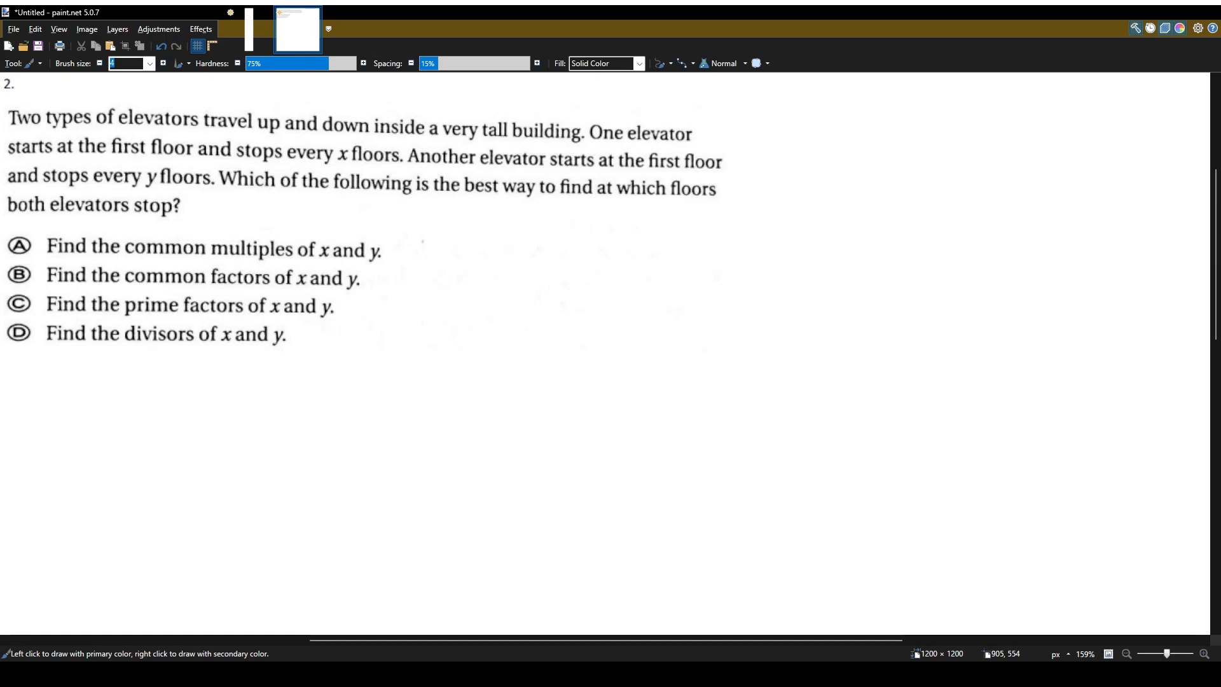
mouse_move(337, 177)
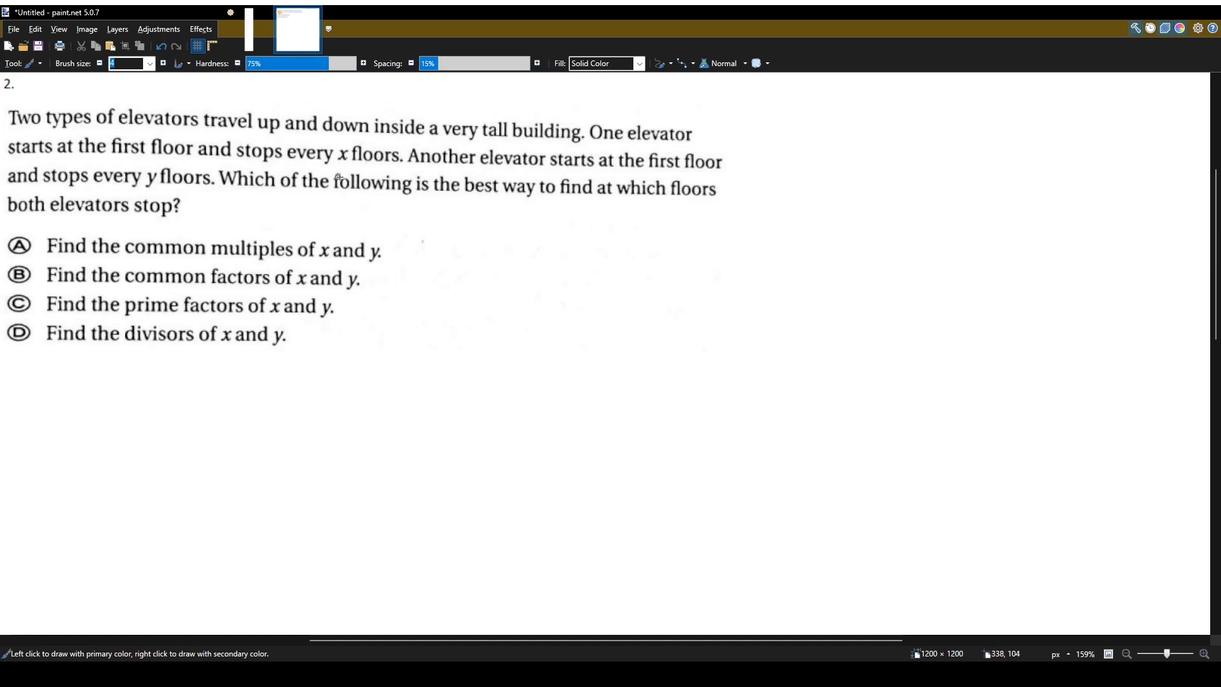
mouse_move(288, 159)
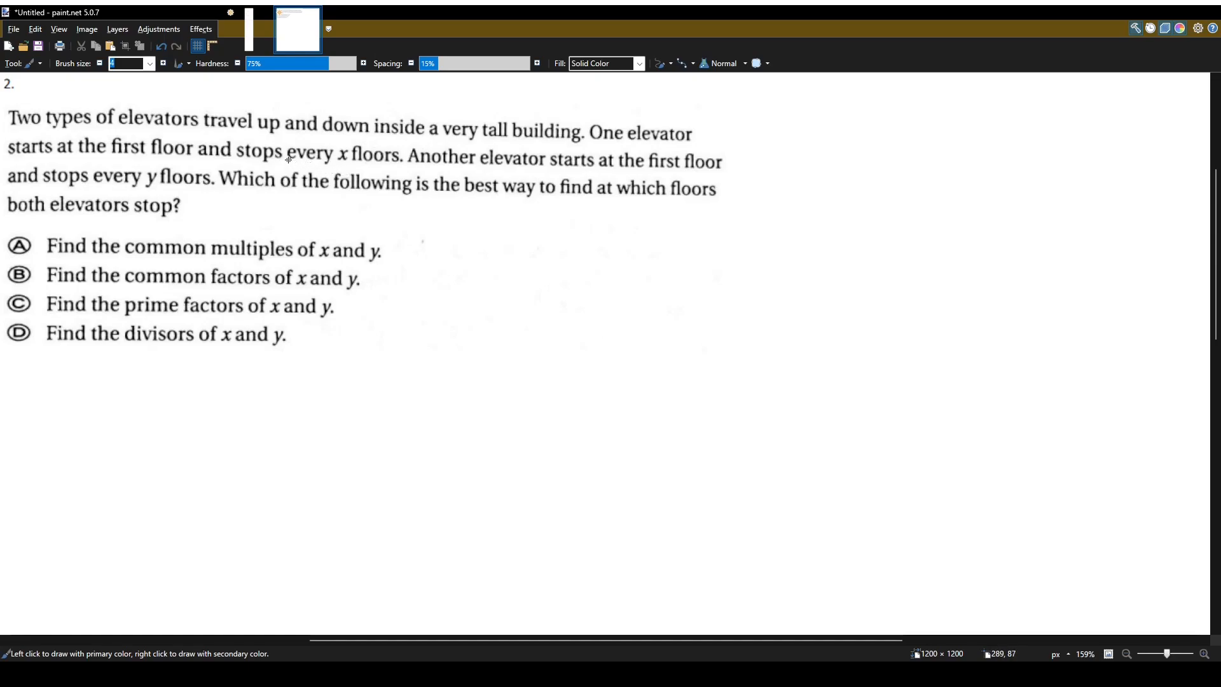
Underline 'every x floors' and 'every y floors' in orange in the problem text
drag(288, 159, 405, 167)
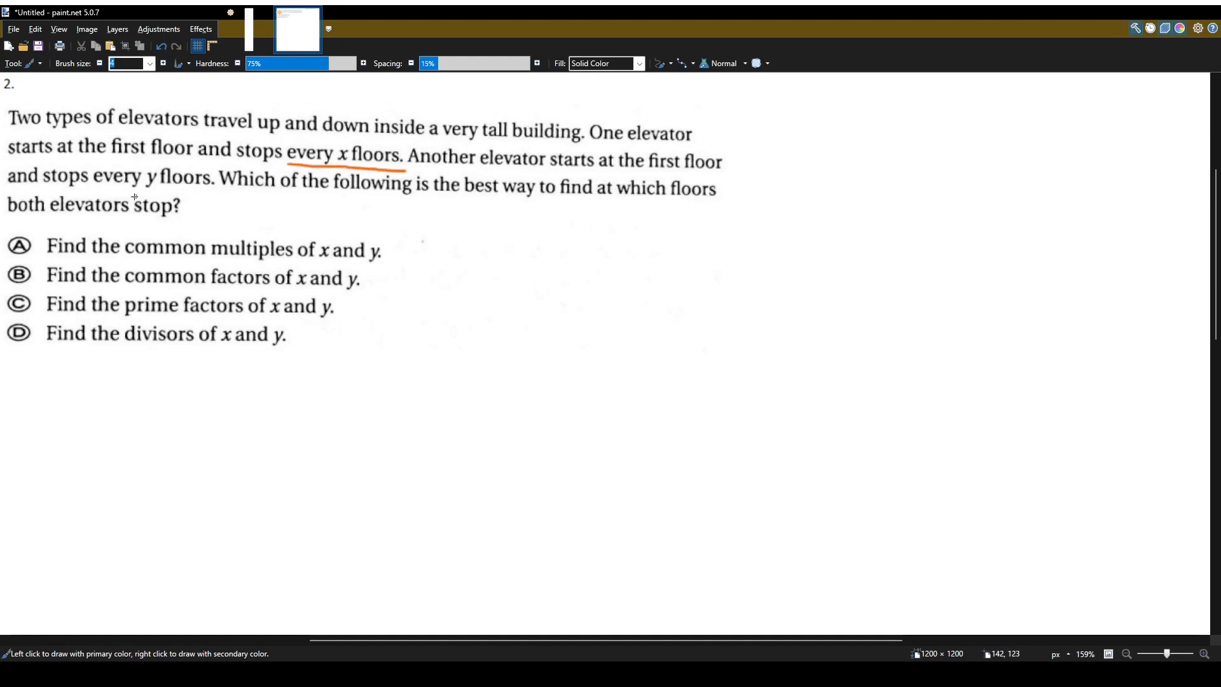
drag(100, 191, 212, 190)
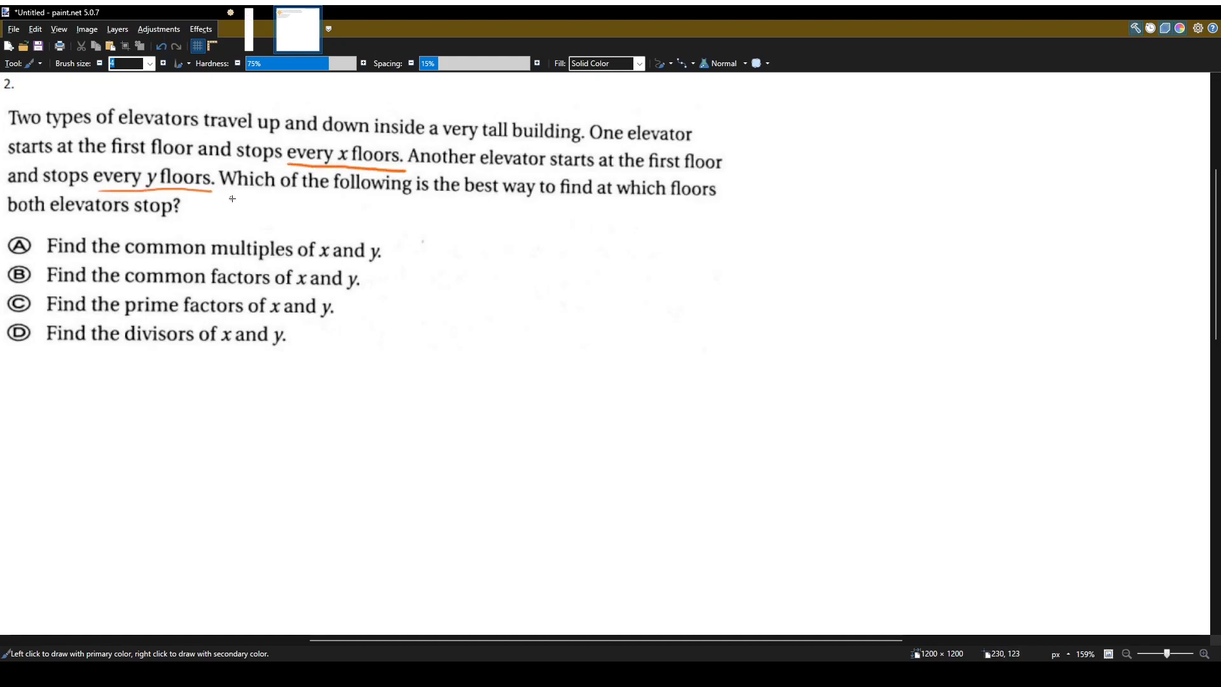
mouse_move(257, 206)
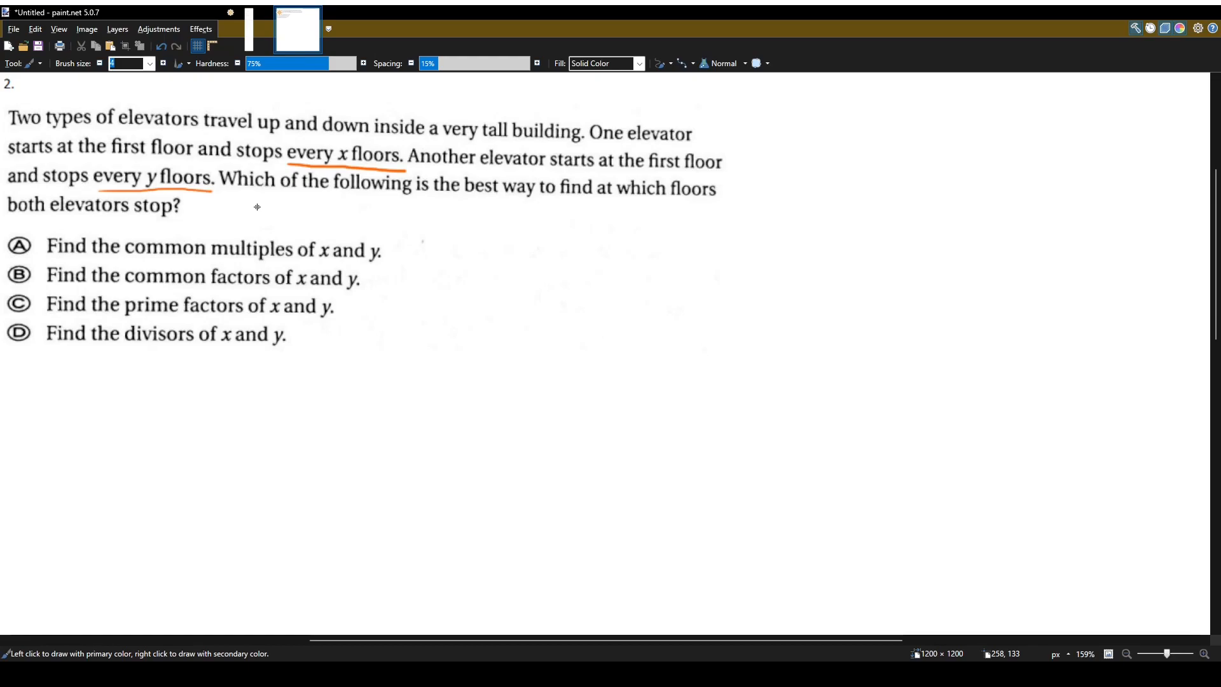
mouse_move(1028, 631)
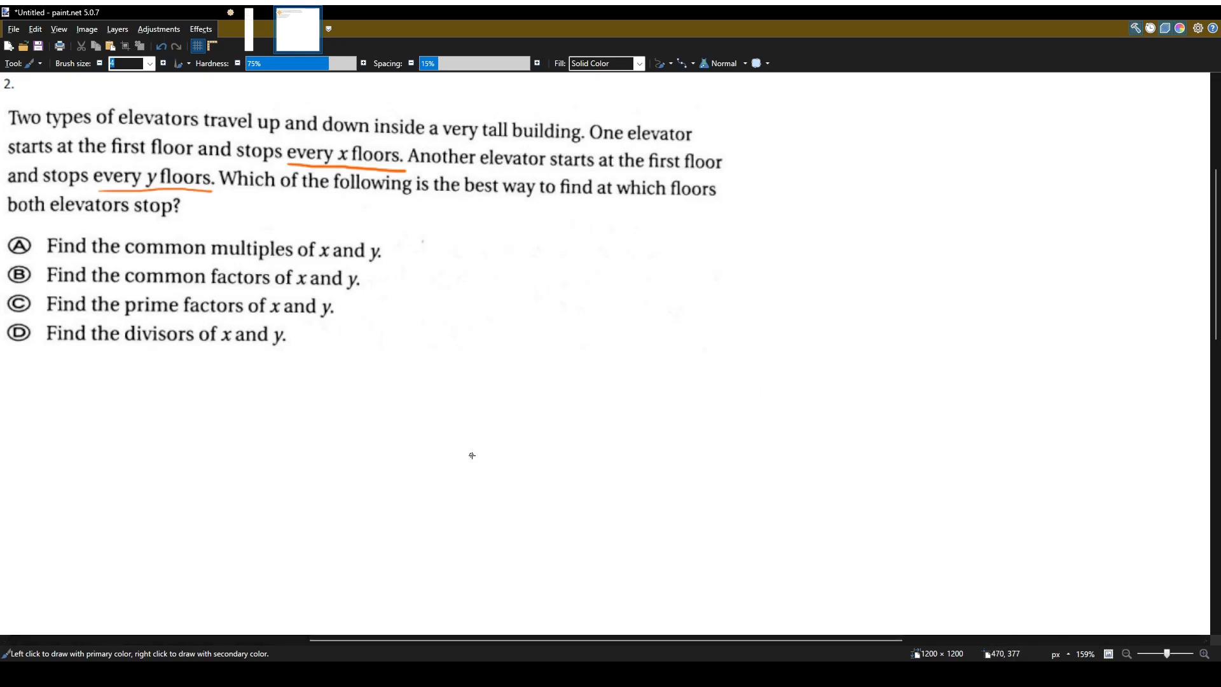
Draw a tall blue rectangle and a tall green rectangle side by side with the Rectangle shape
click(27, 63)
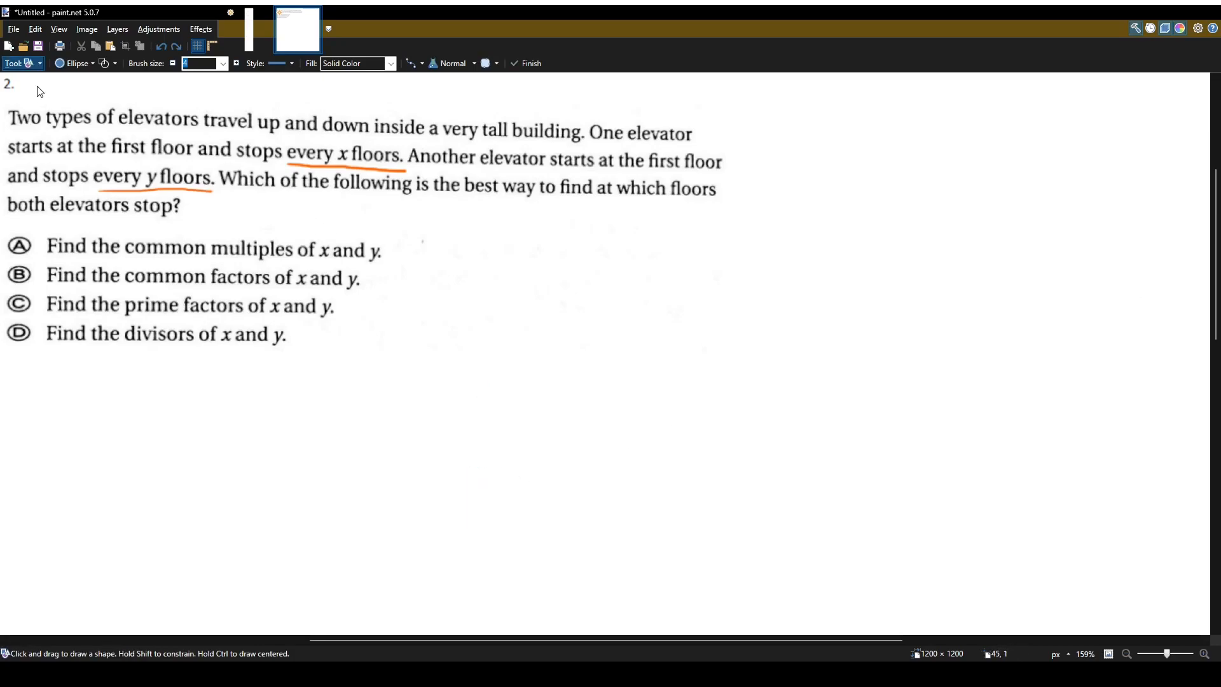
click(93, 63)
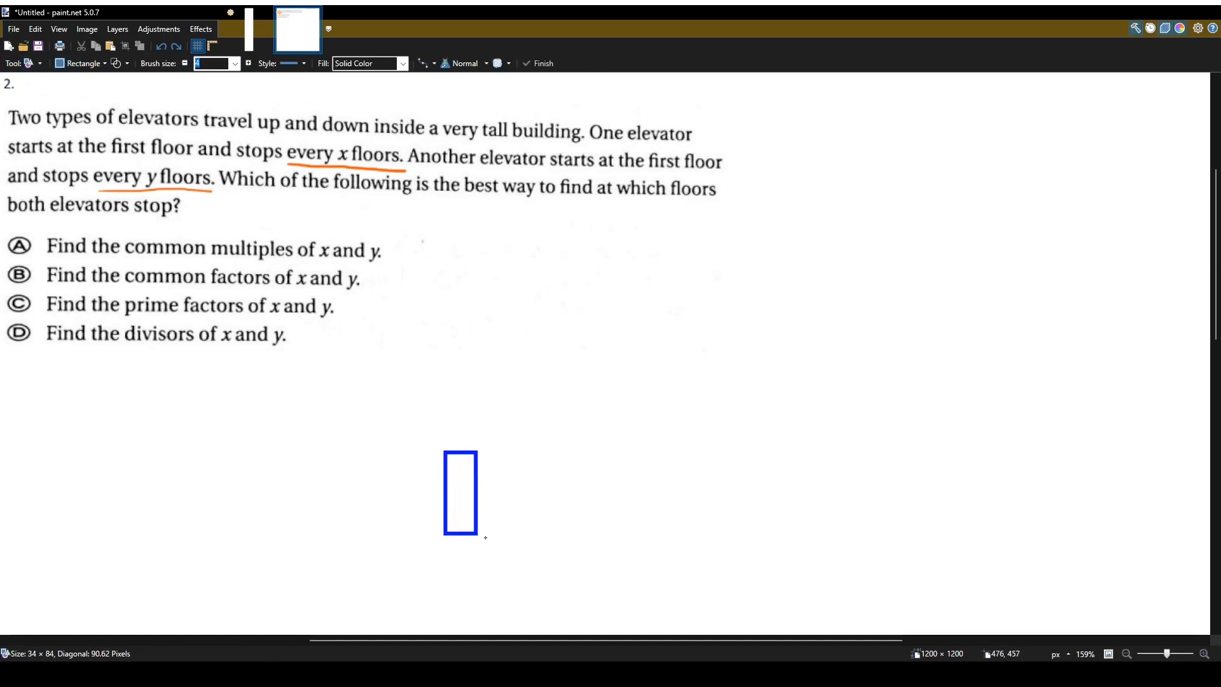
drag(476, 526, 493, 540)
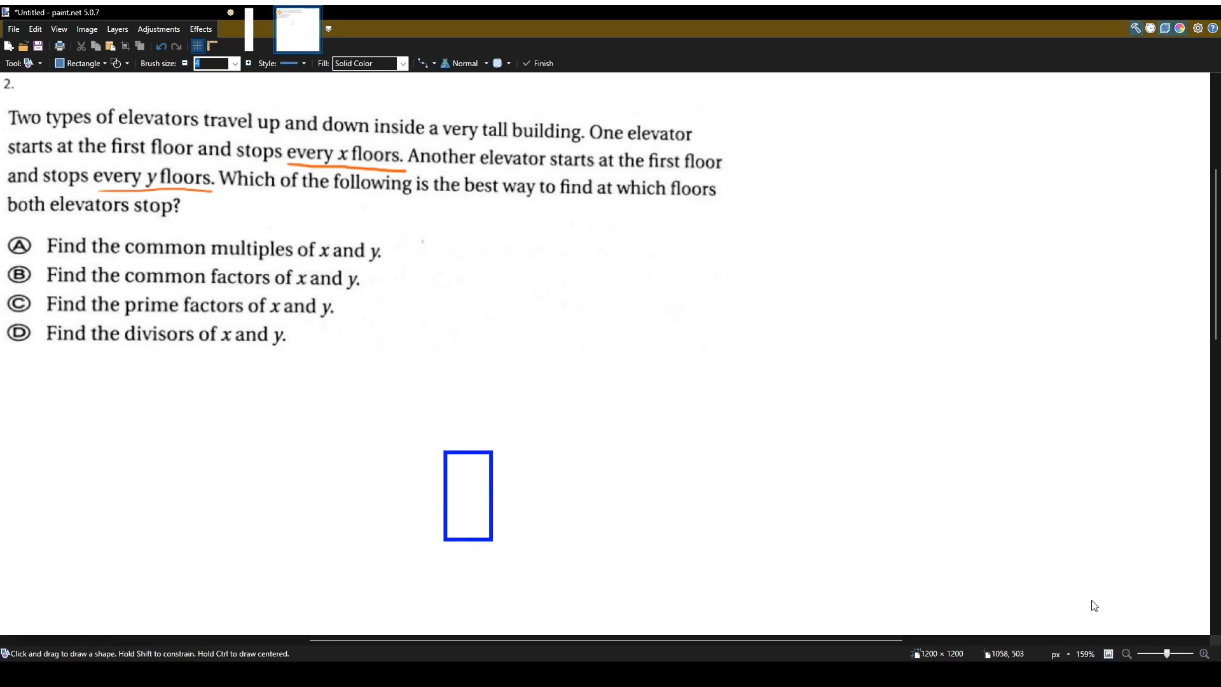
drag(522, 456, 535, 466)
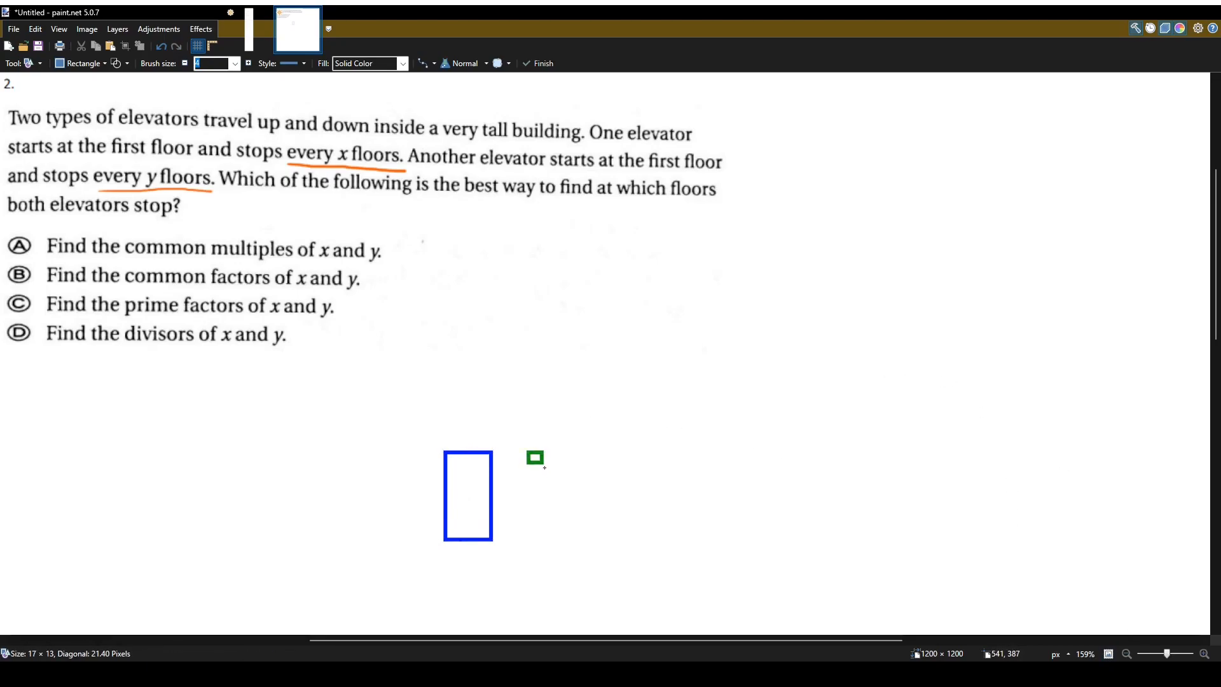
drag(534, 457, 572, 537)
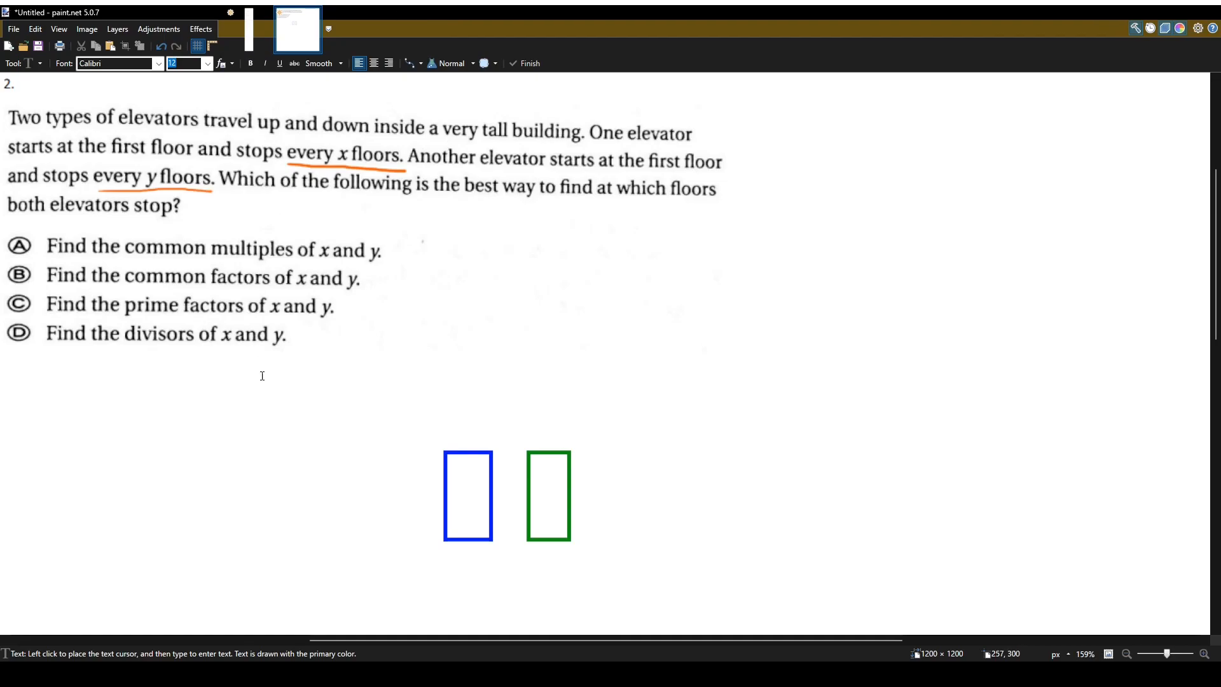
Write the floor numbers 12 down to 1 as a column left of the blue rectangle
text(12)
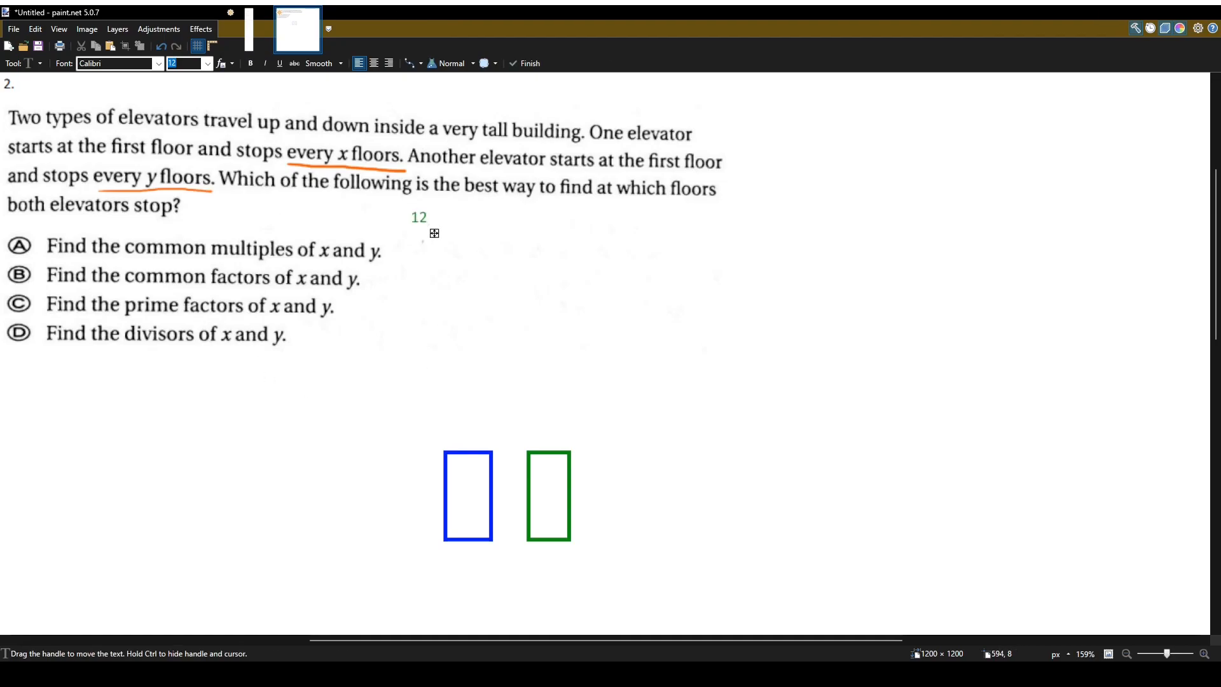
text(11)
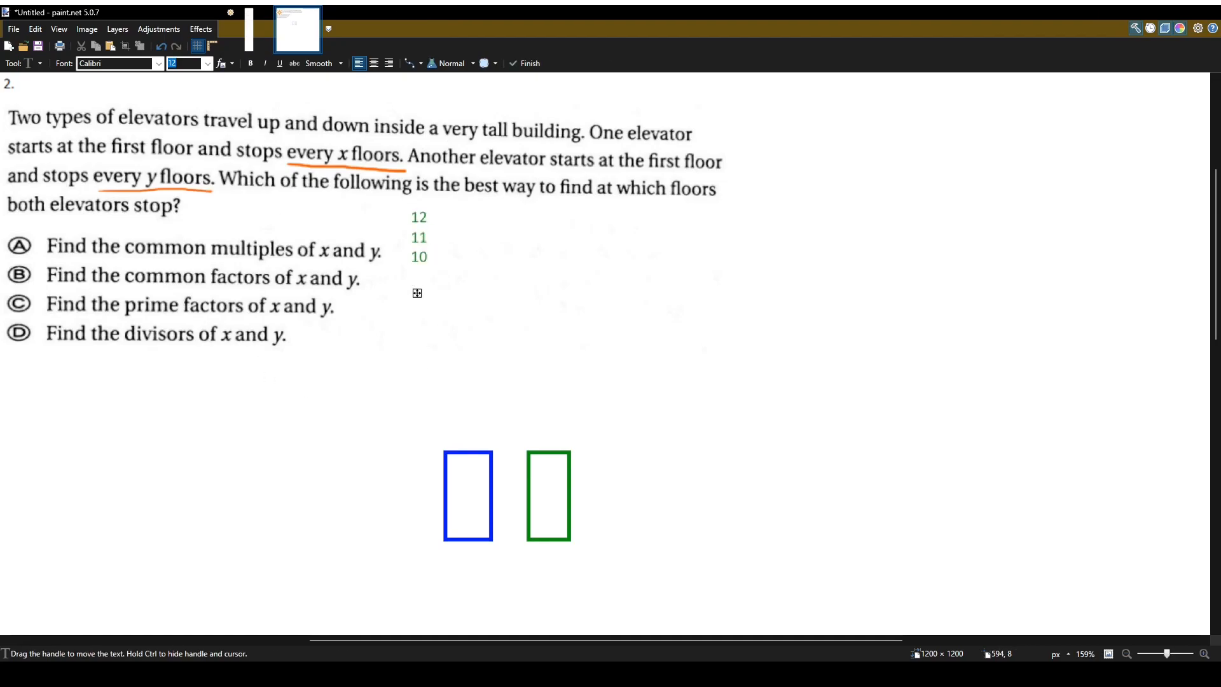
text(9)
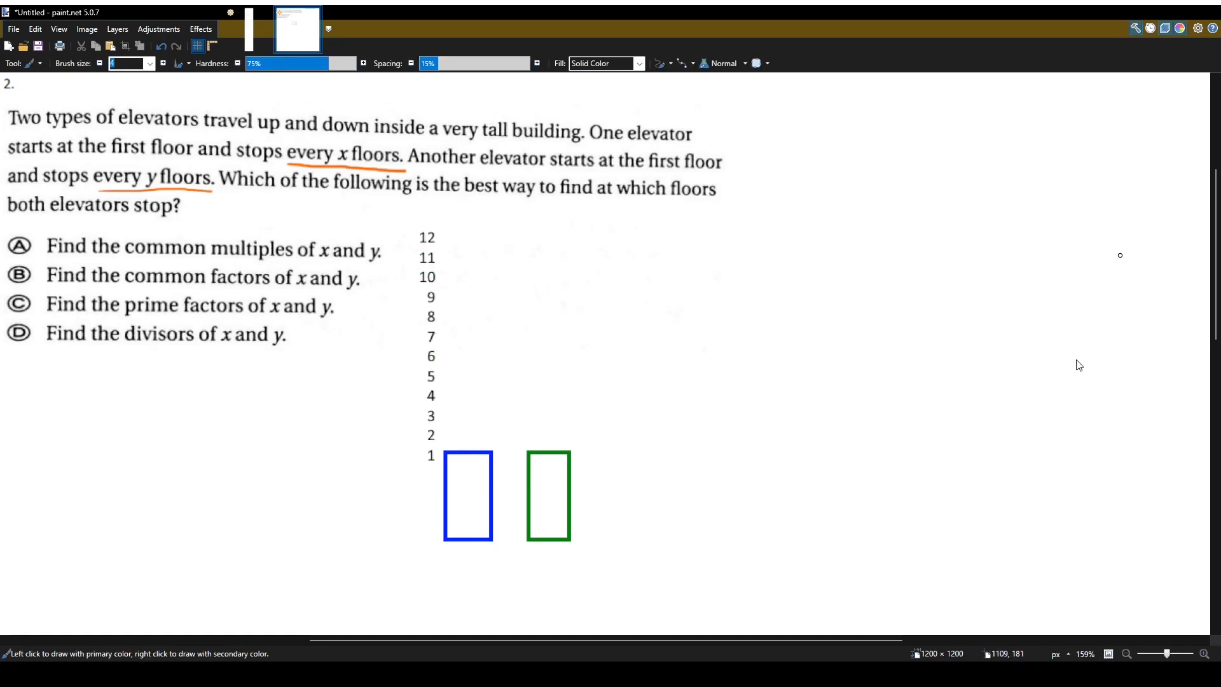
mouse_move(1098, 615)
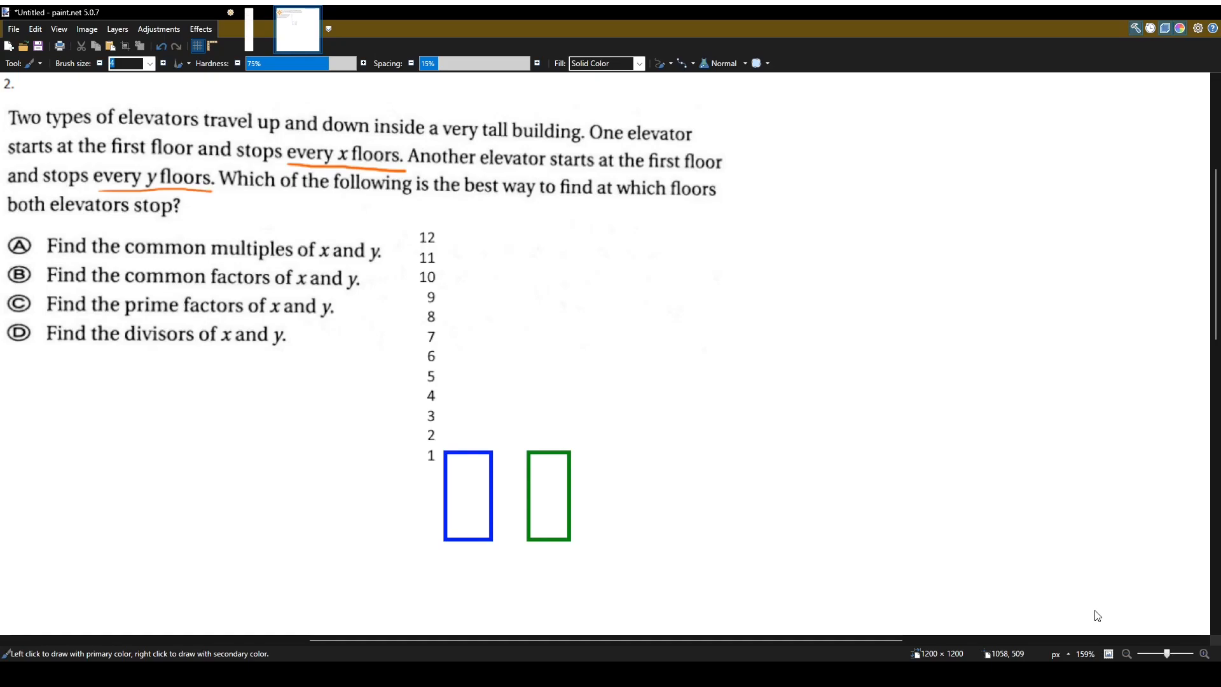
mouse_move(650, 490)
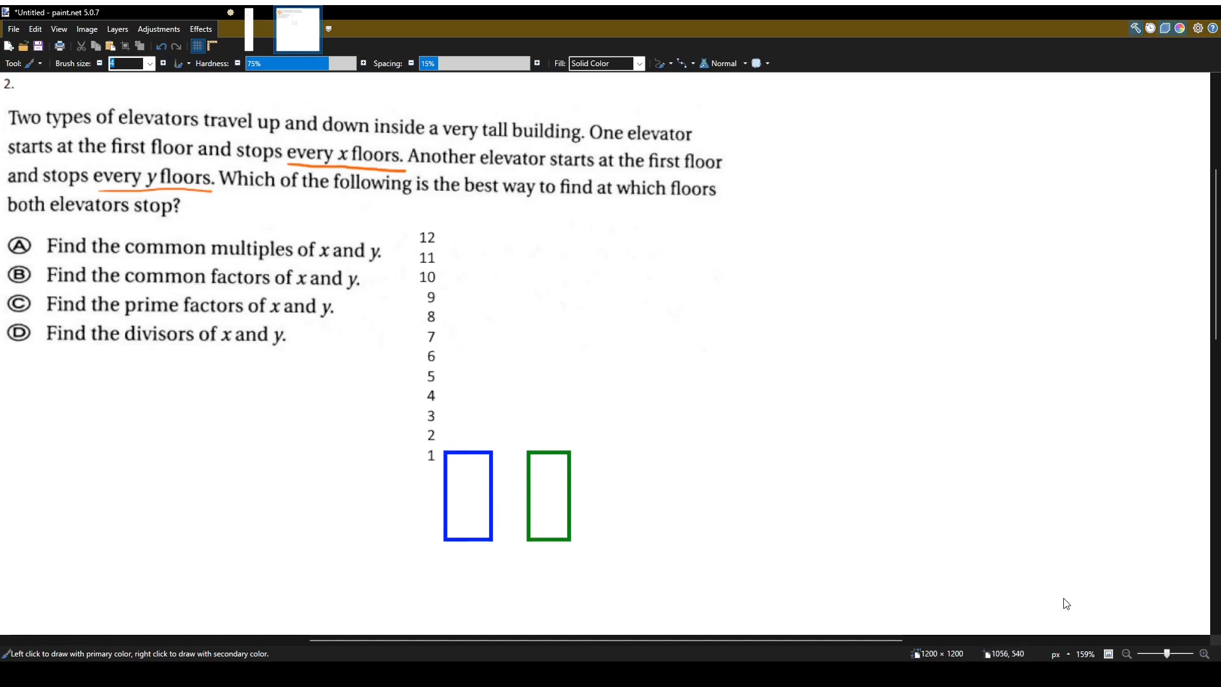
Label the blue elevator x and write 'every 2 floors' beneath it
click(467, 519)
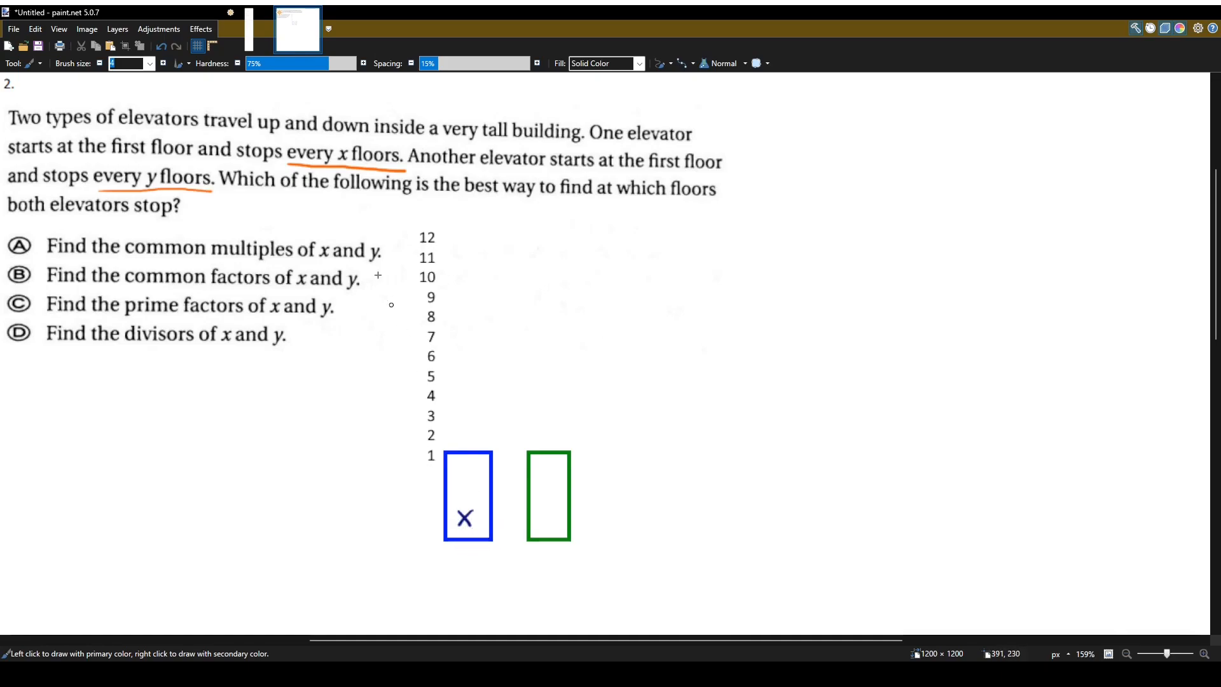
mouse_move(406, 562)
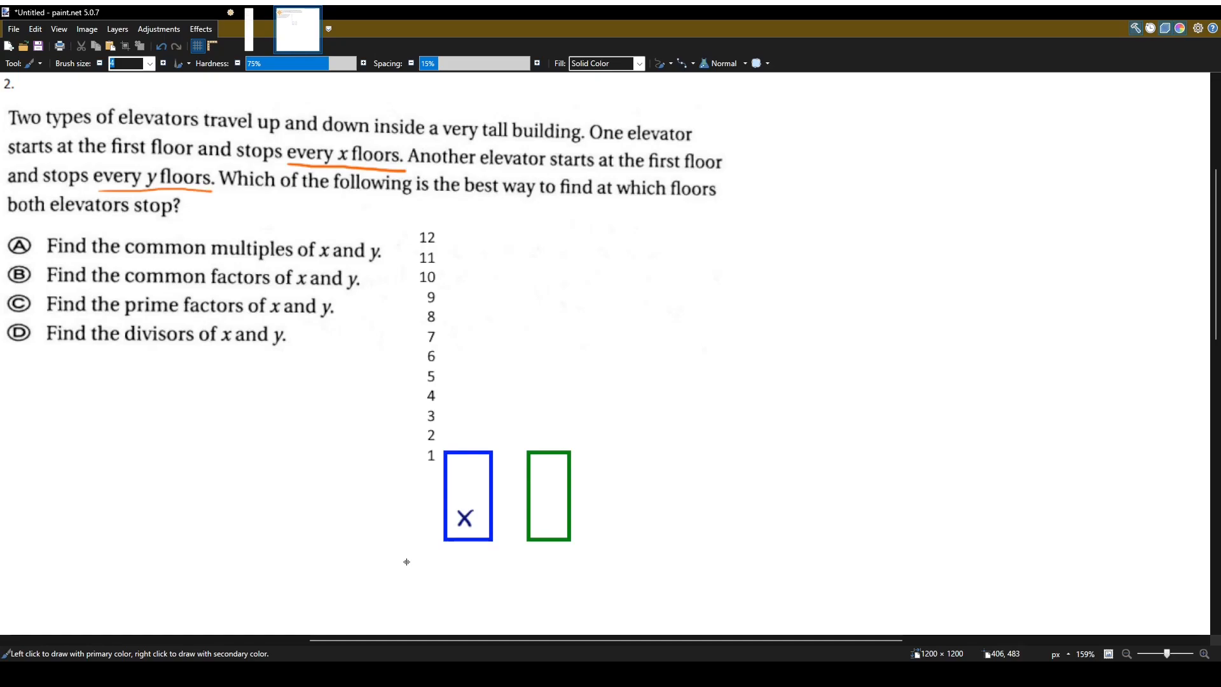
mouse_move(437, 555)
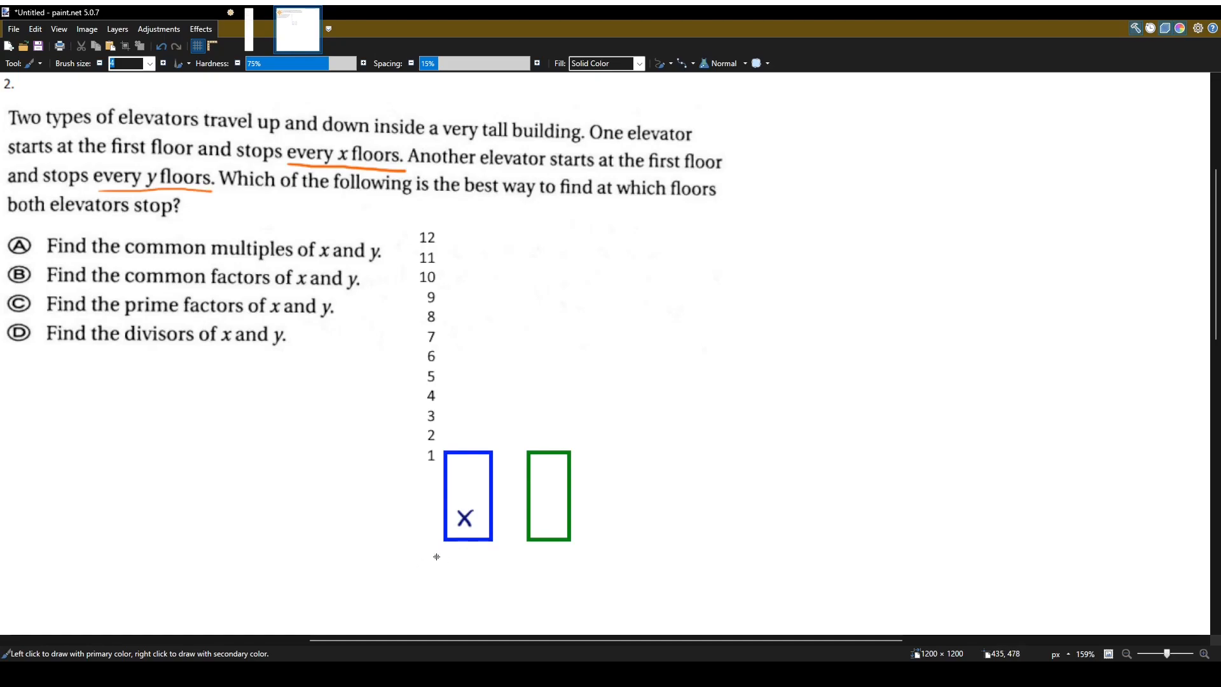
drag(434, 556, 477, 556)
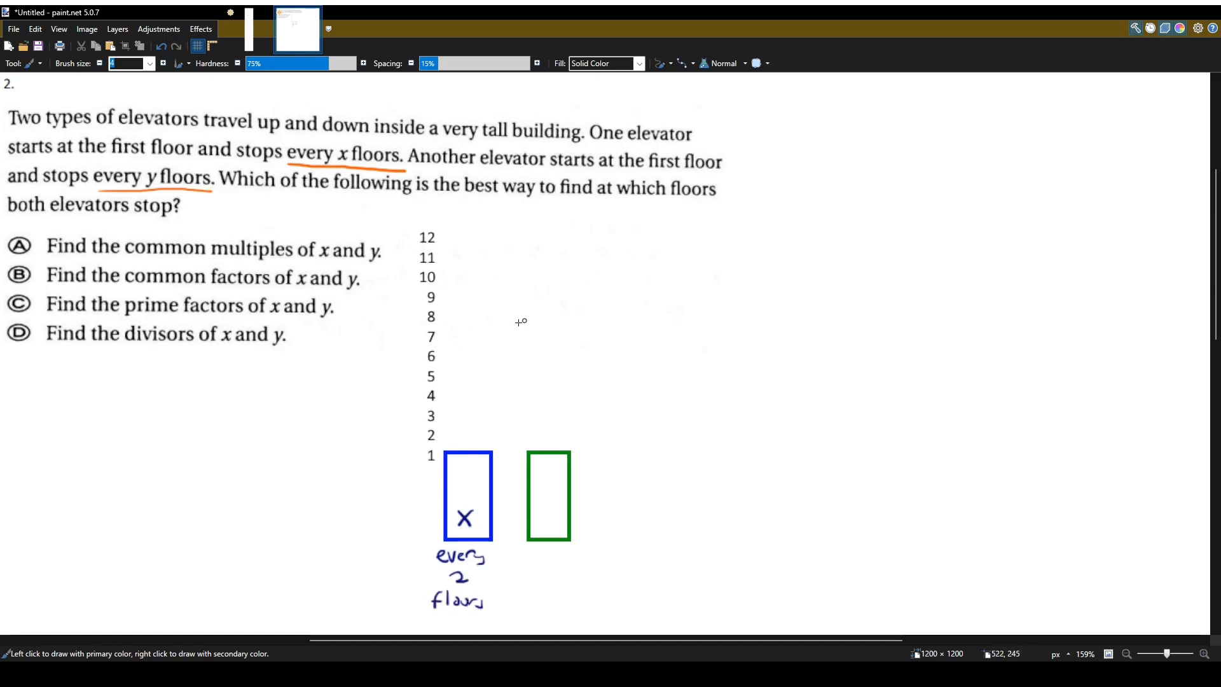
mouse_move(462, 436)
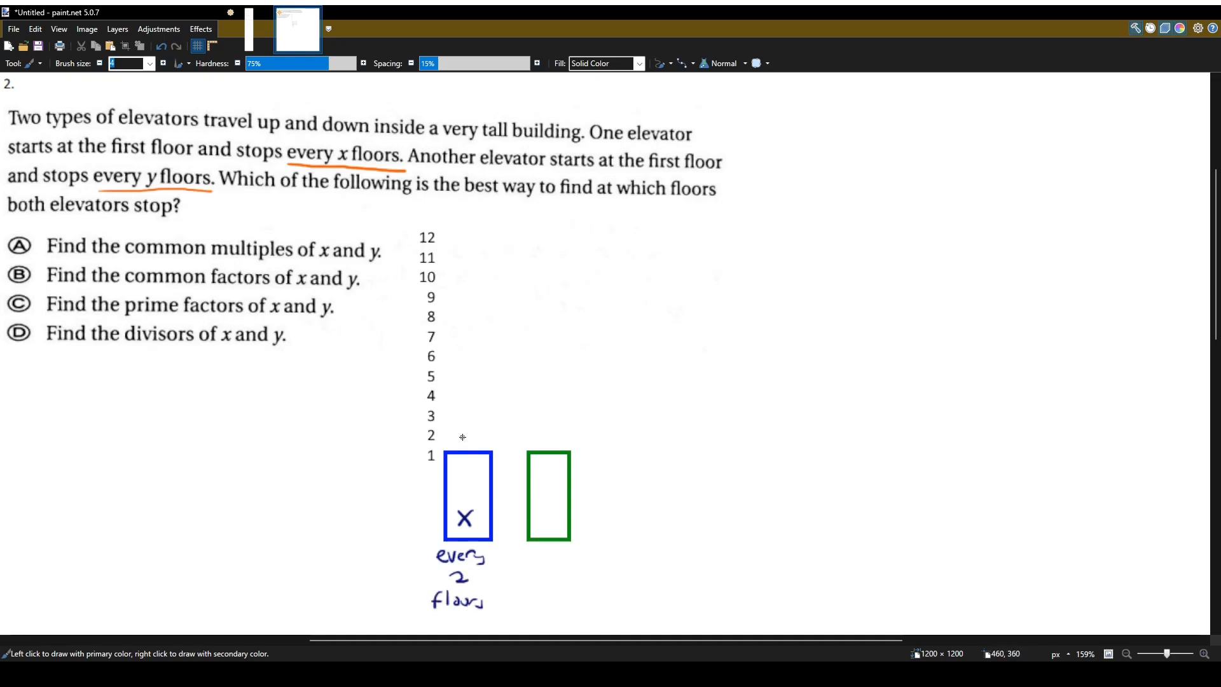
Mark blue dots beside floors 2, 4, 6, 8, 10 and 12 as the x elevator's stops
click(462, 436)
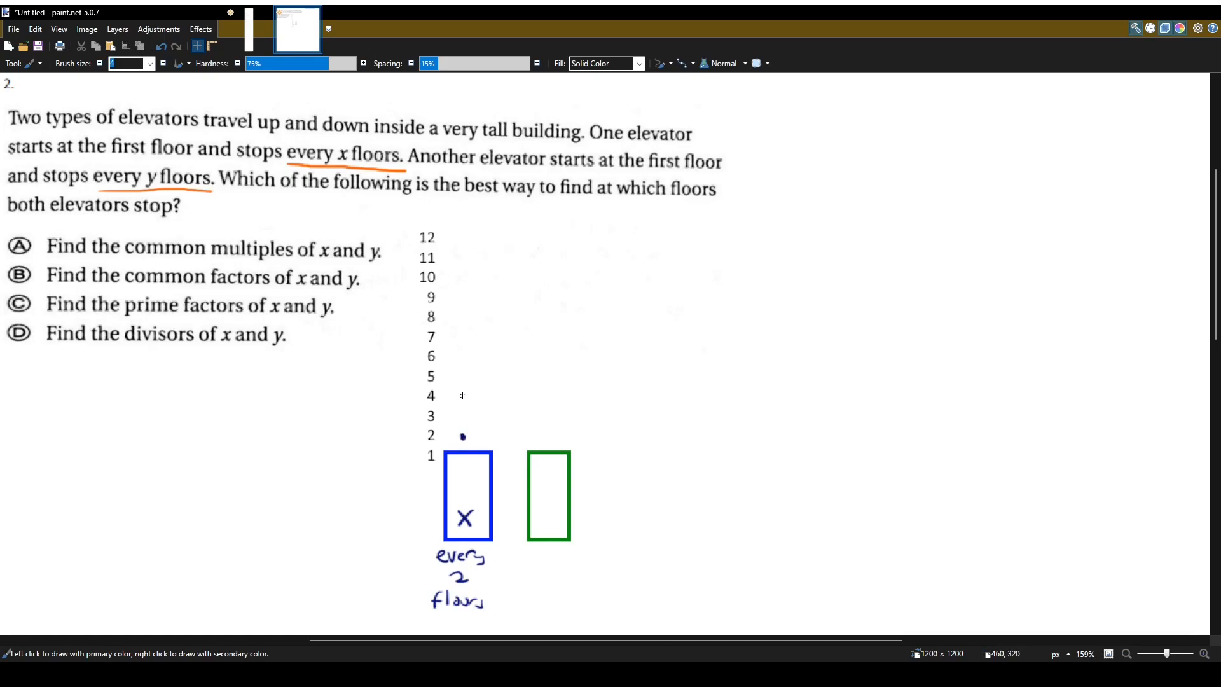
click(461, 354)
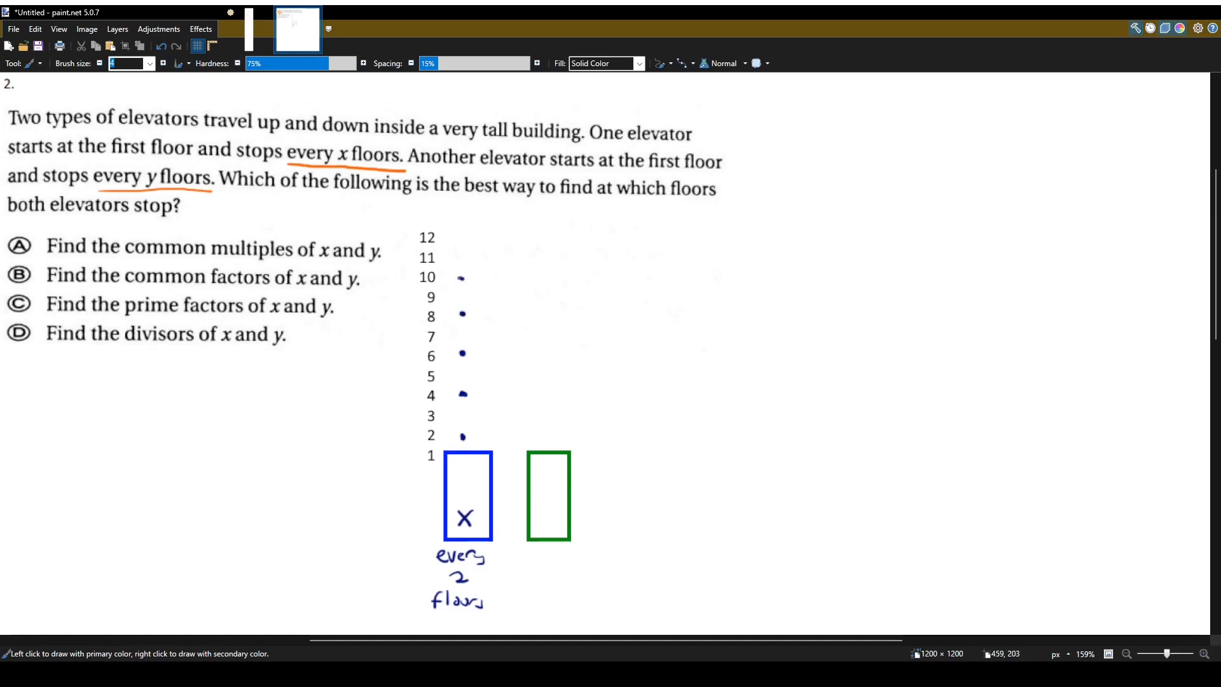
click(462, 237)
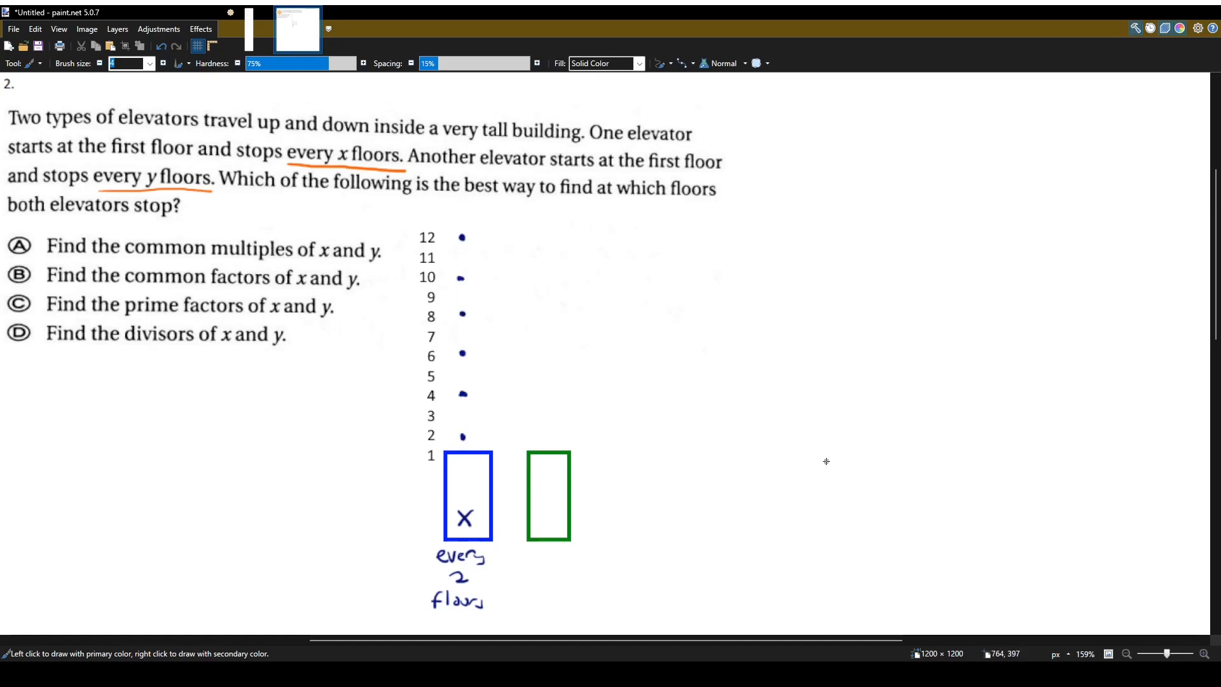
mouse_move(934, 563)
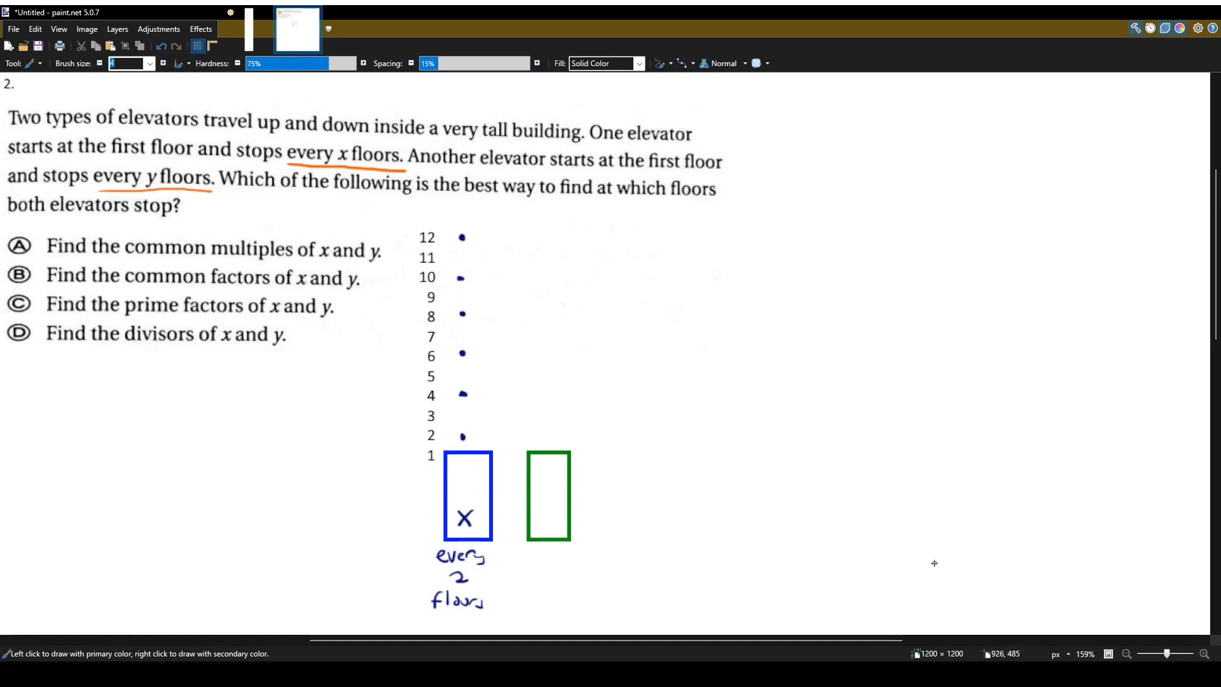
mouse_move(539, 520)
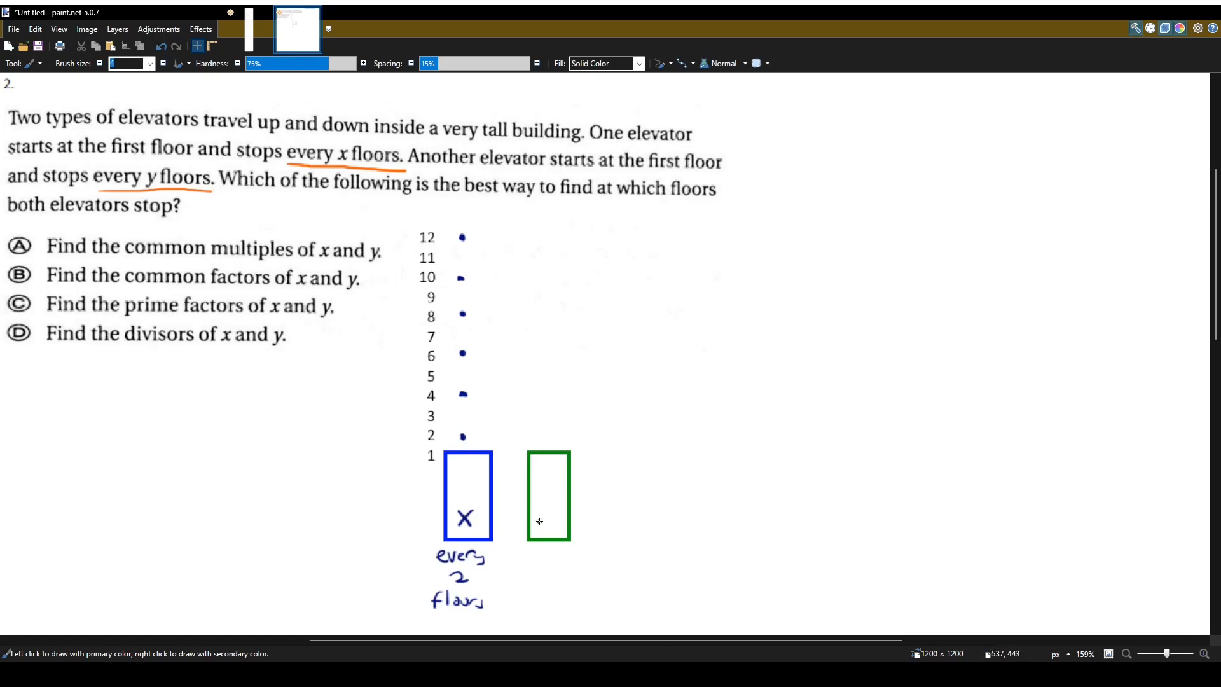
Label the green elevator y, 'every 3 floors', and dot its stops at floors 3, 6, 9 and 12
drag(537, 506, 553, 530)
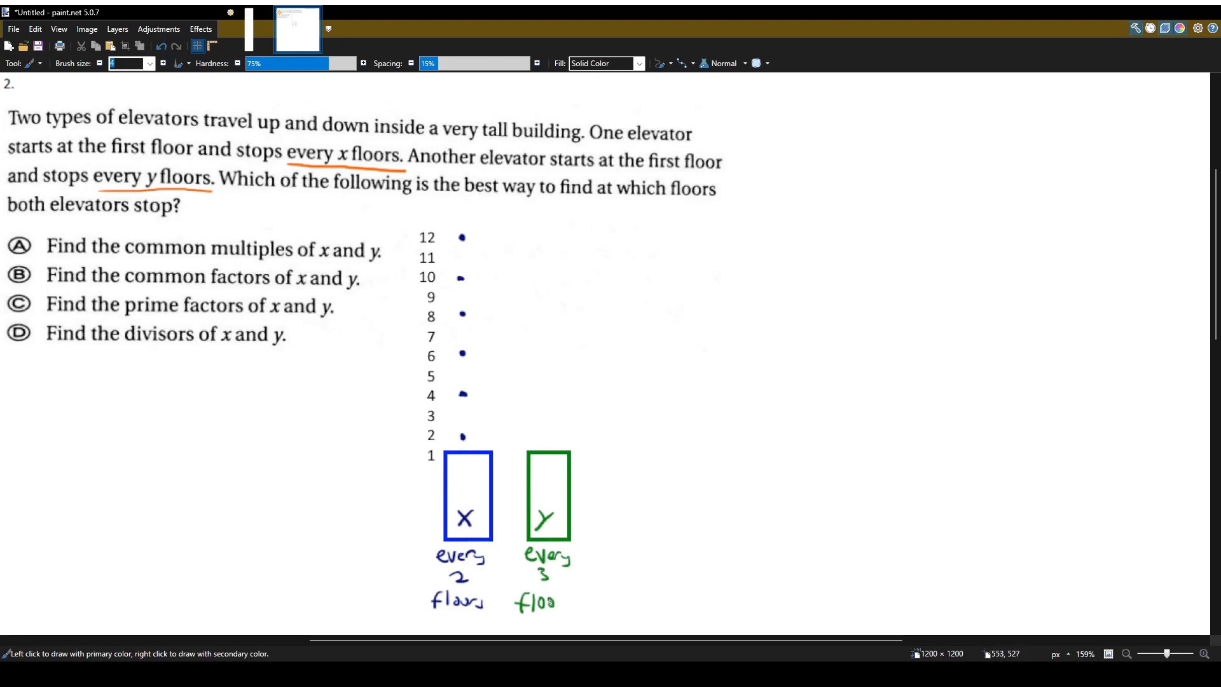
click(547, 413)
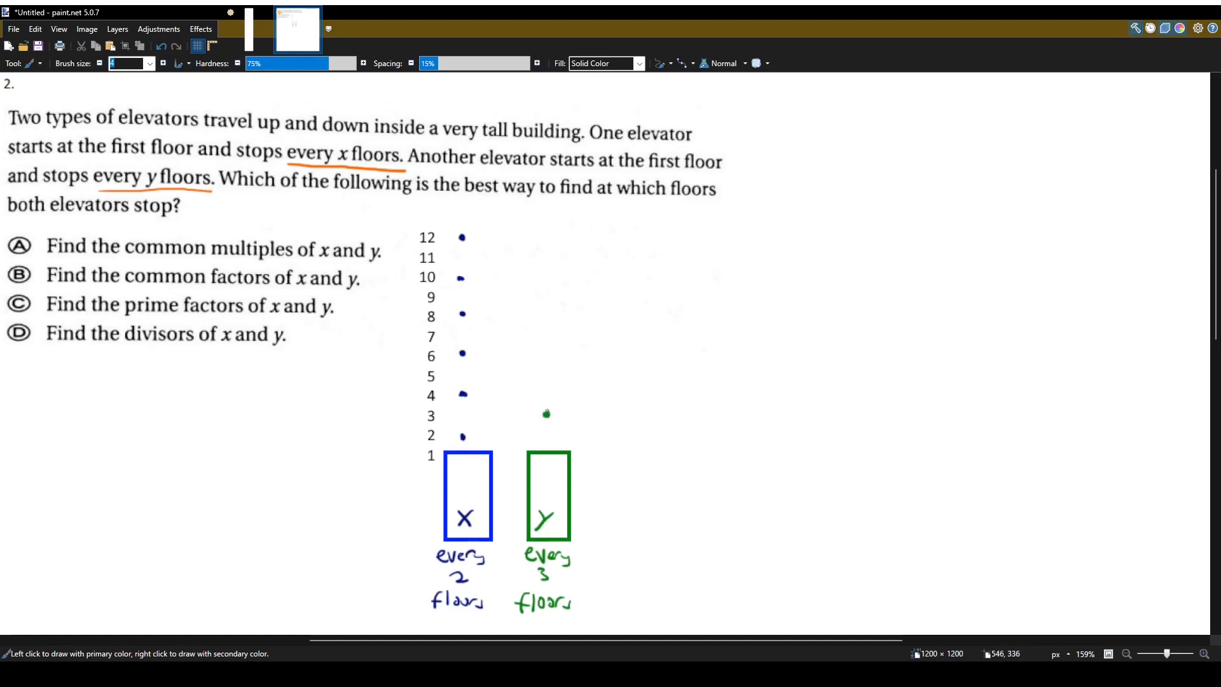
click(545, 353)
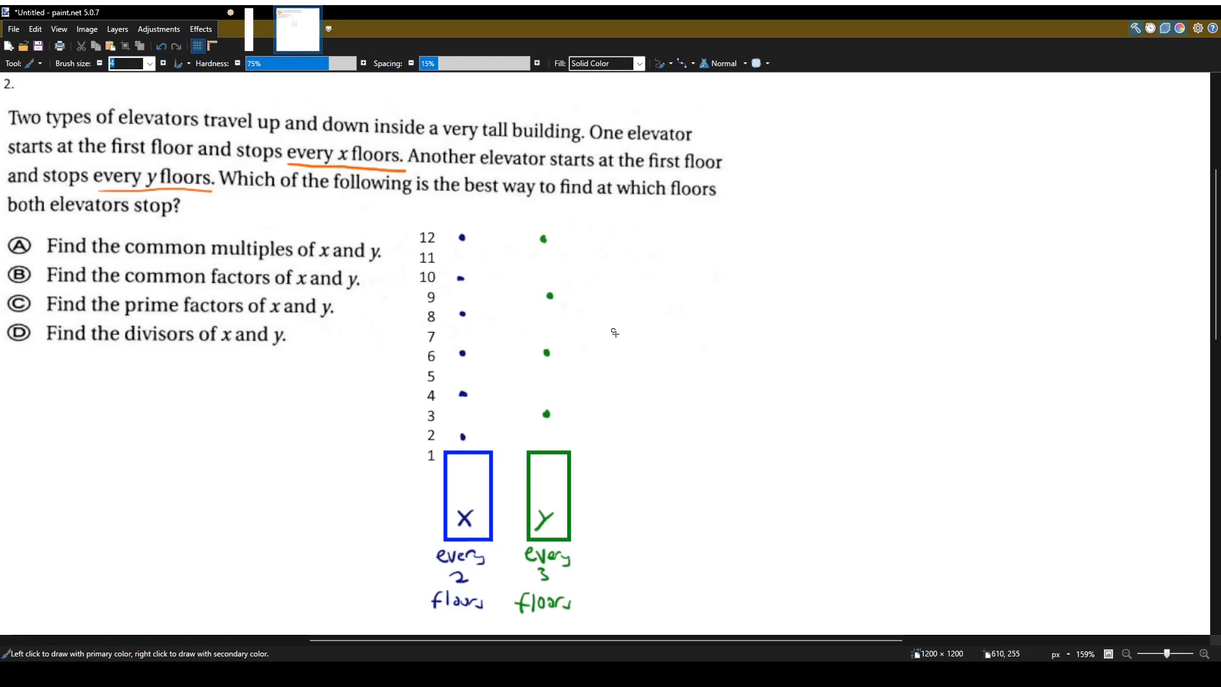
mouse_move(1103, 621)
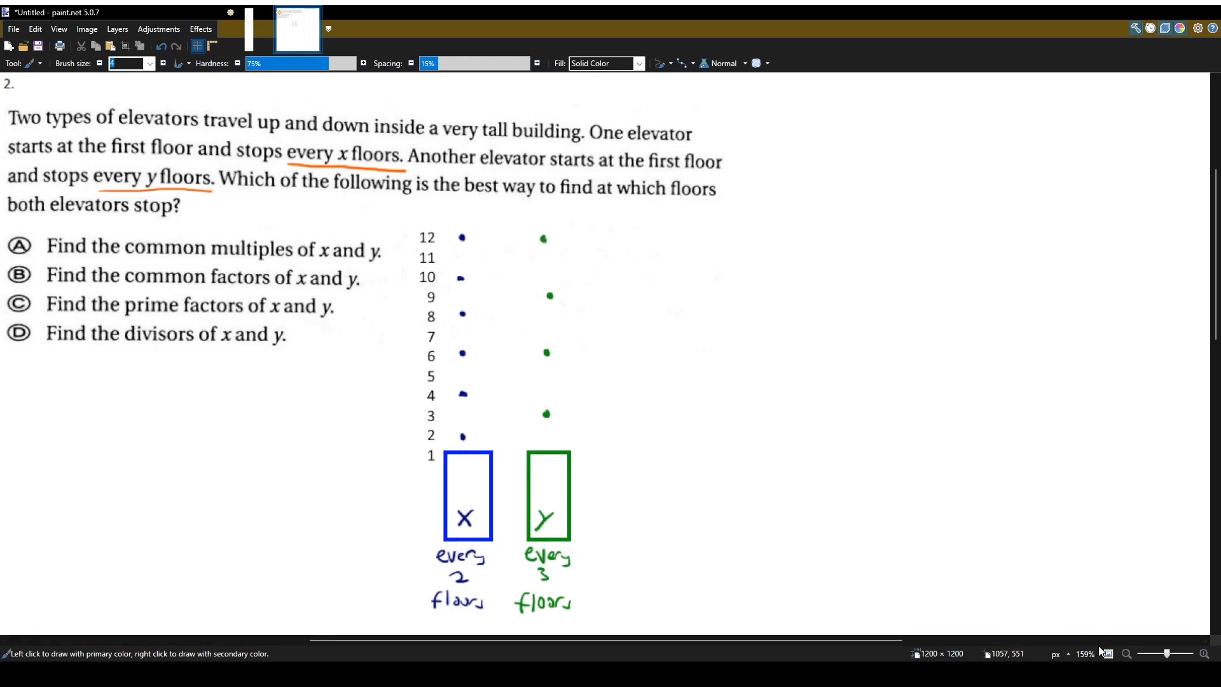
mouse_move(1162, 206)
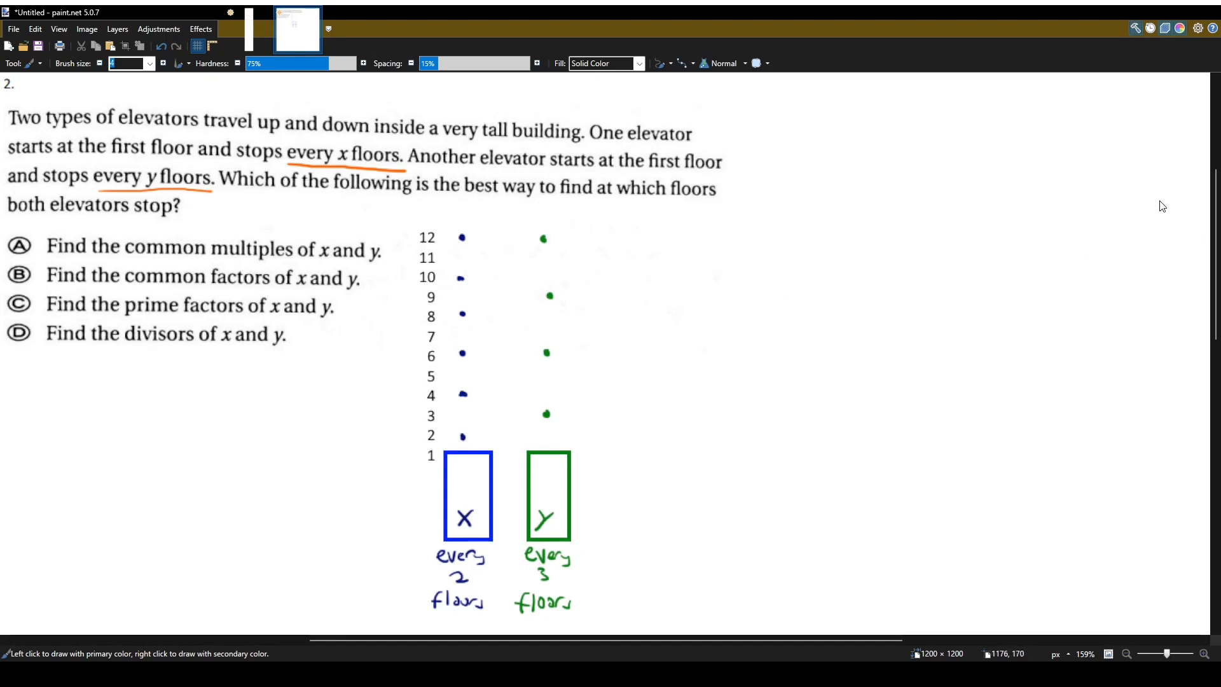
mouse_move(1169, 607)
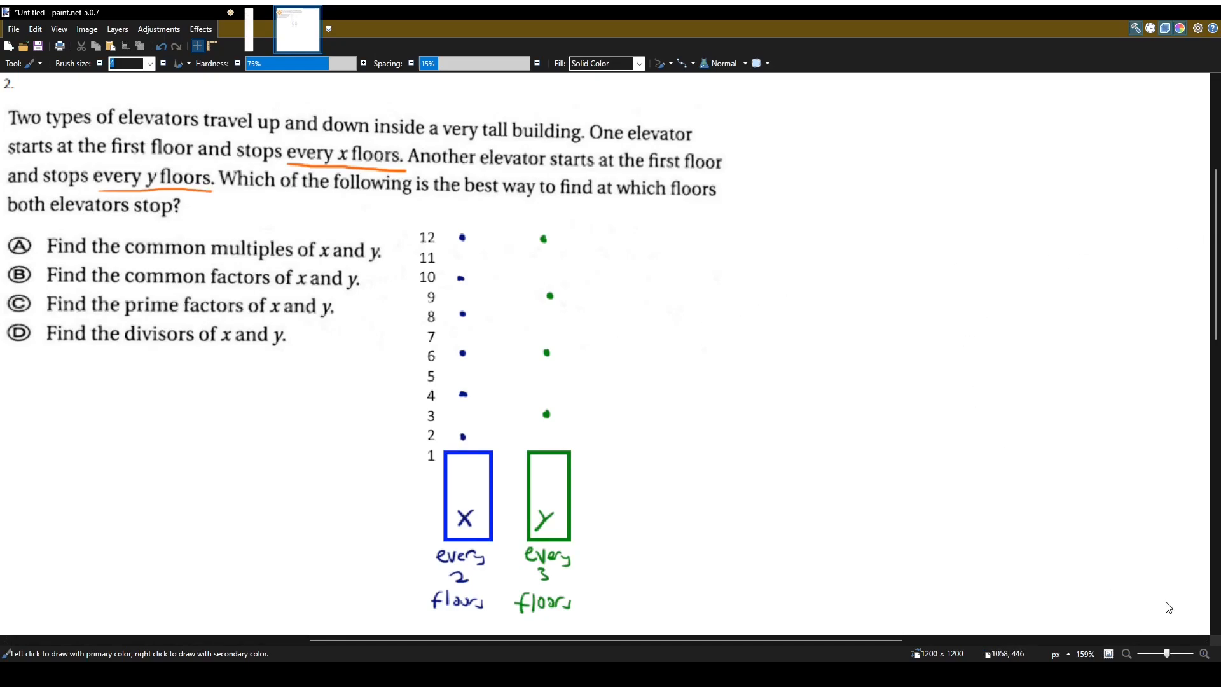
Draw pink horizontal lines joining both elevators' dots at floors 12 and 6
drag(464, 236, 486, 236)
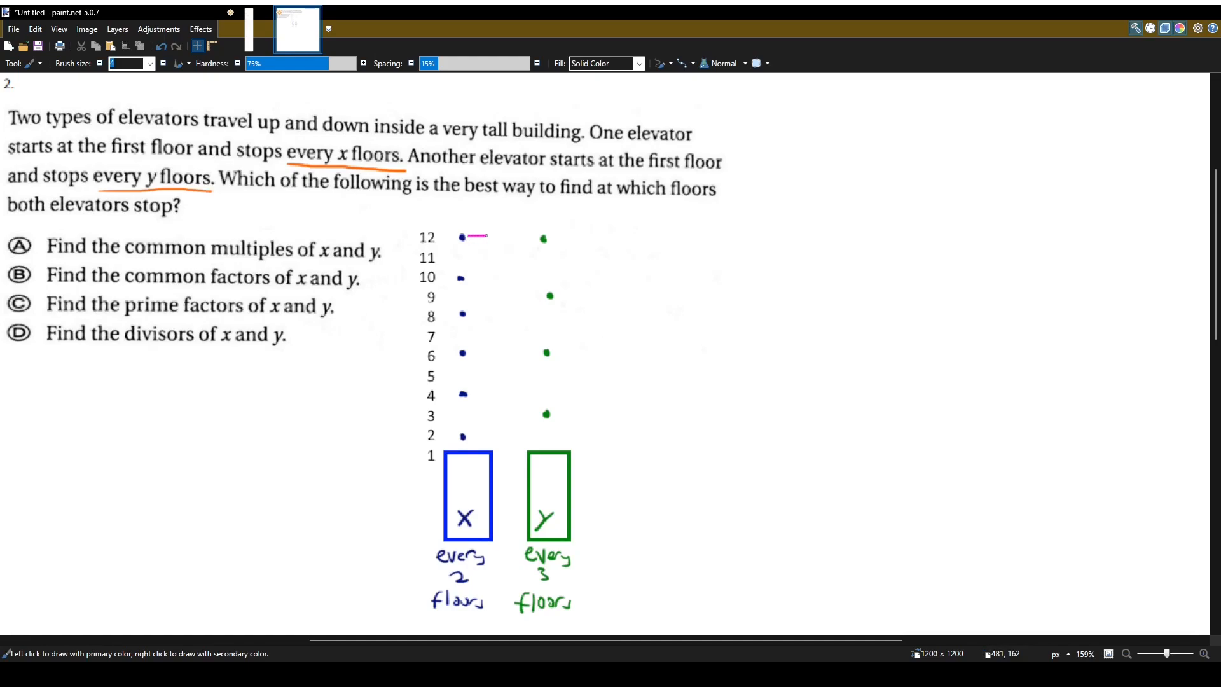
drag(468, 237, 542, 237)
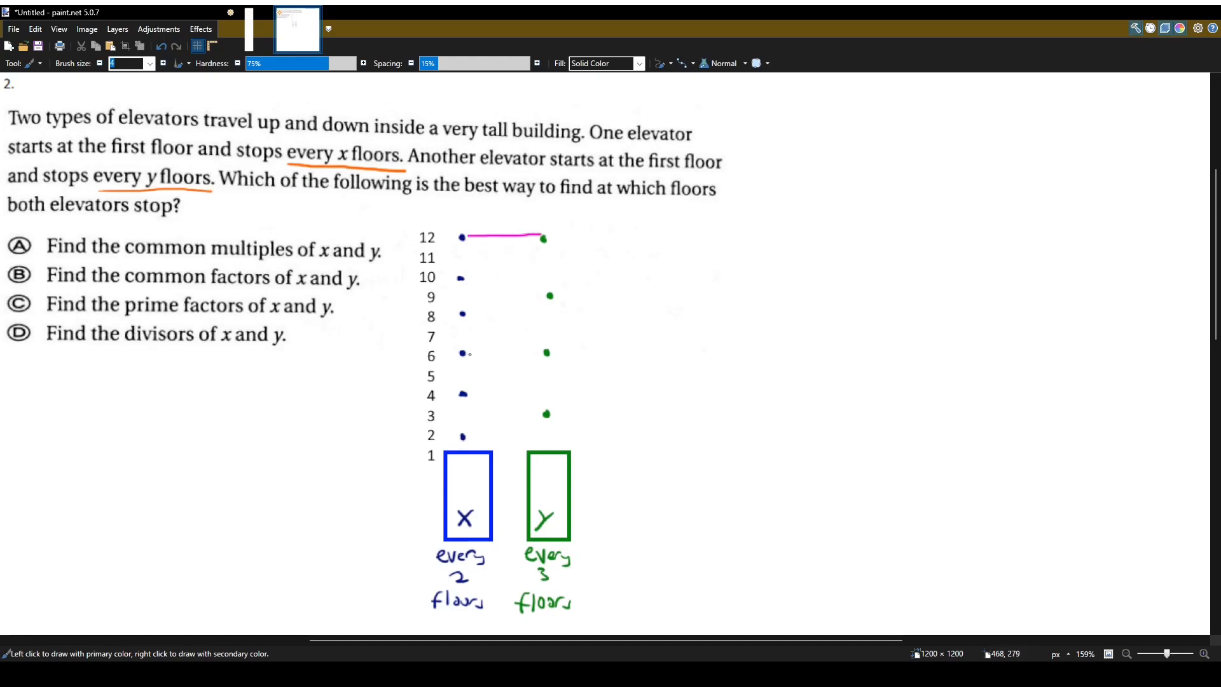
drag(464, 355, 547, 355)
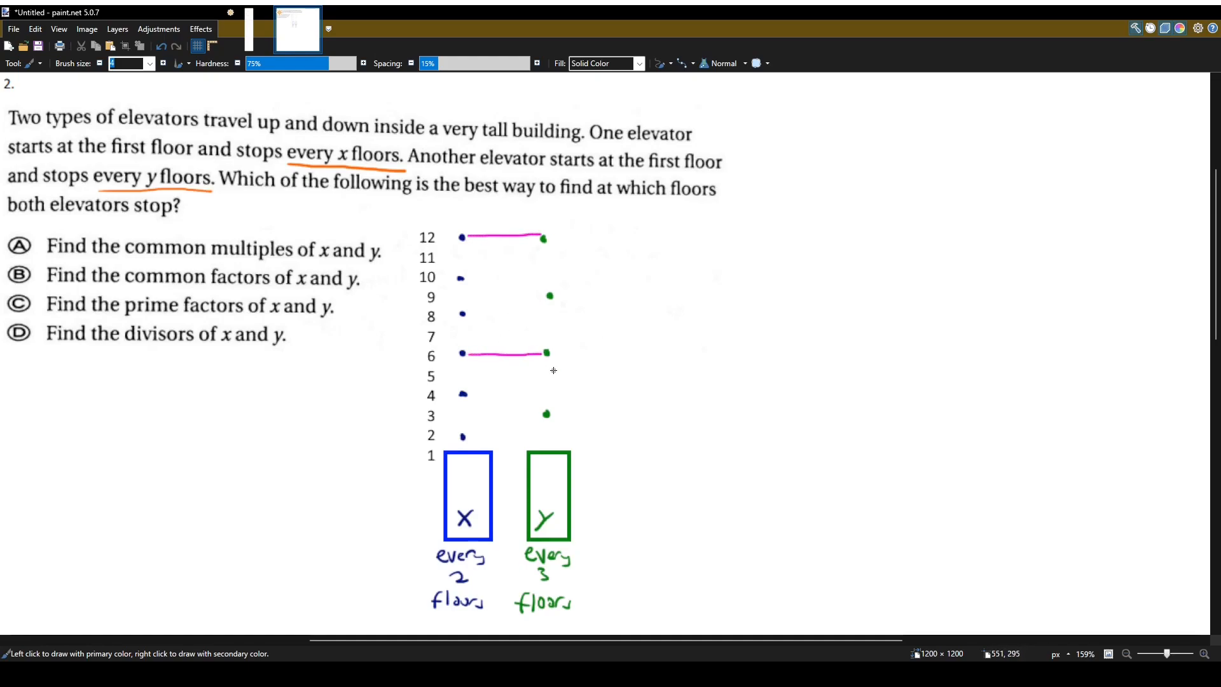
mouse_move(691, 454)
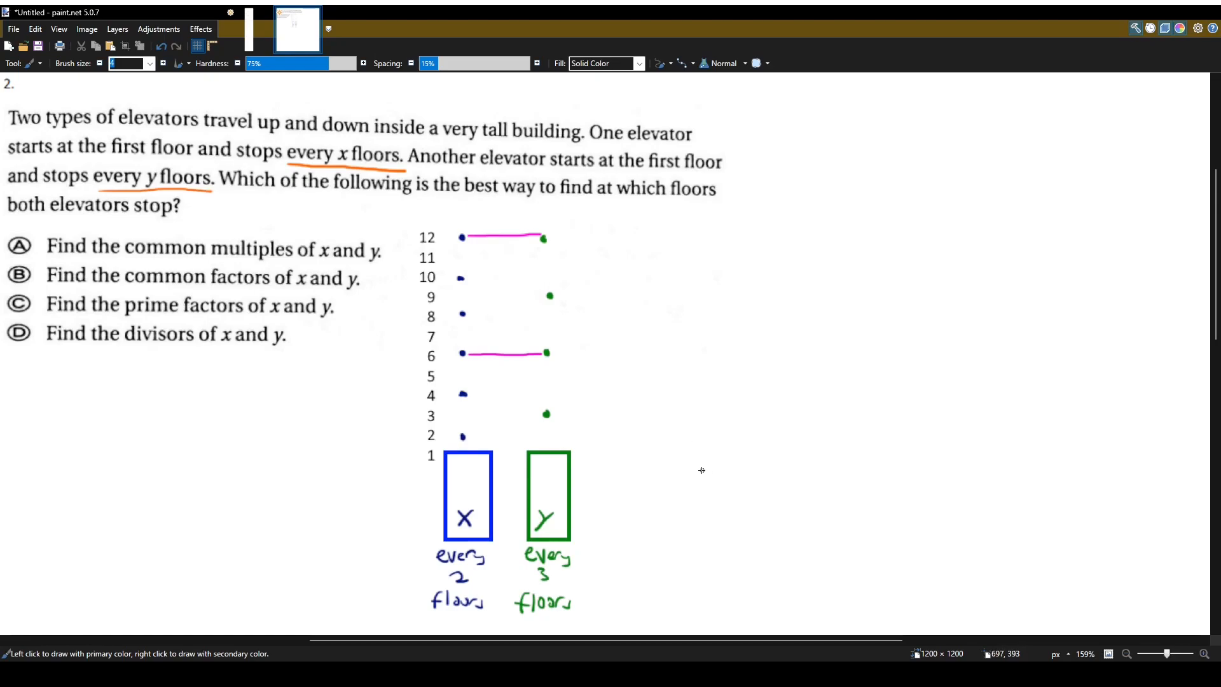
mouse_move(436, 448)
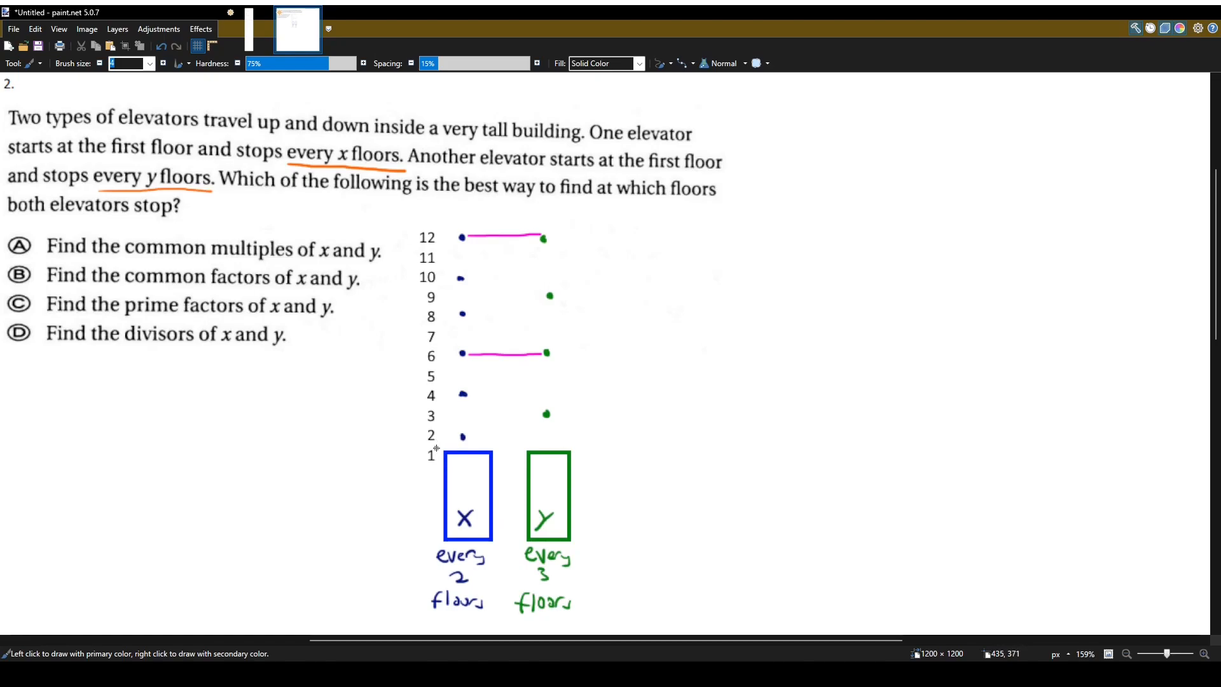
mouse_move(432, 355)
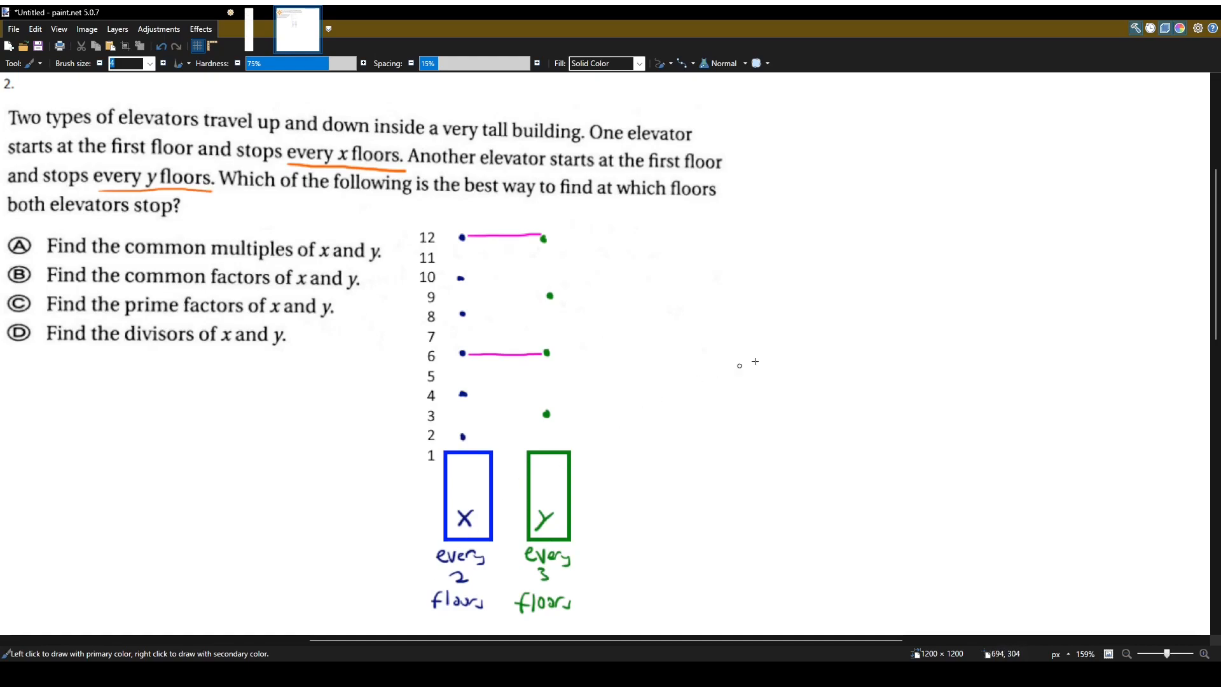
mouse_move(636, 253)
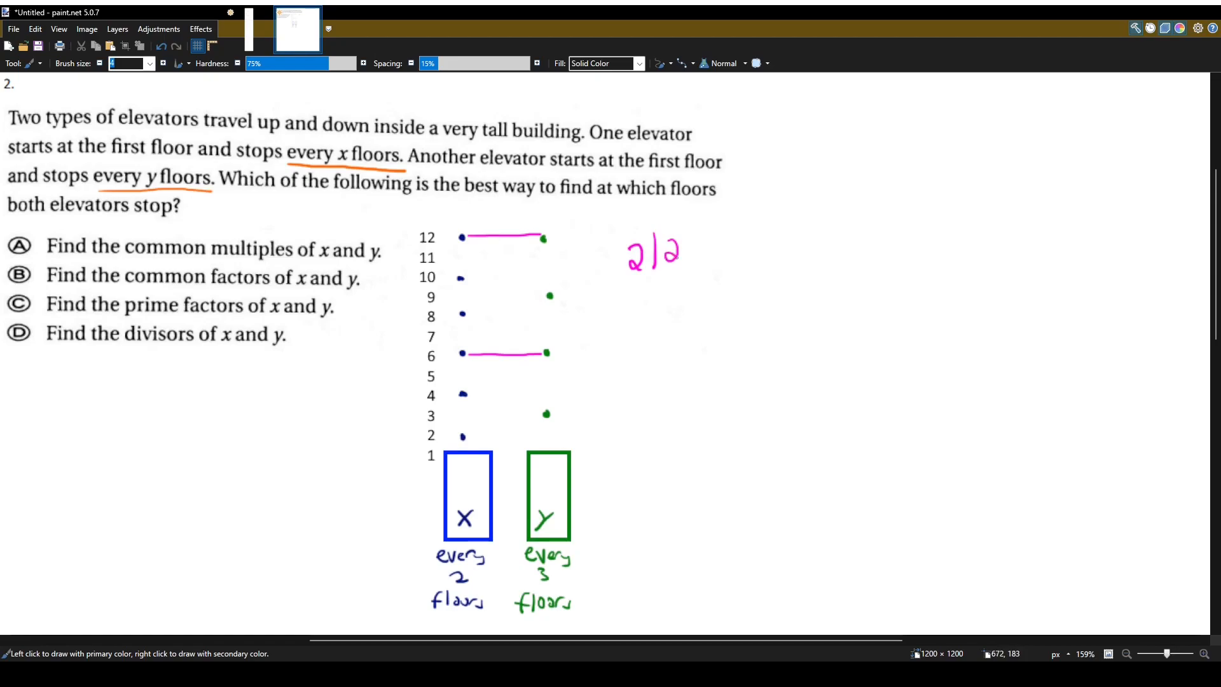
Write the multiples of 2 list: 2 | 2, 4, 6, 8, 10, 12 in pink
drag(690, 253, 740, 261)
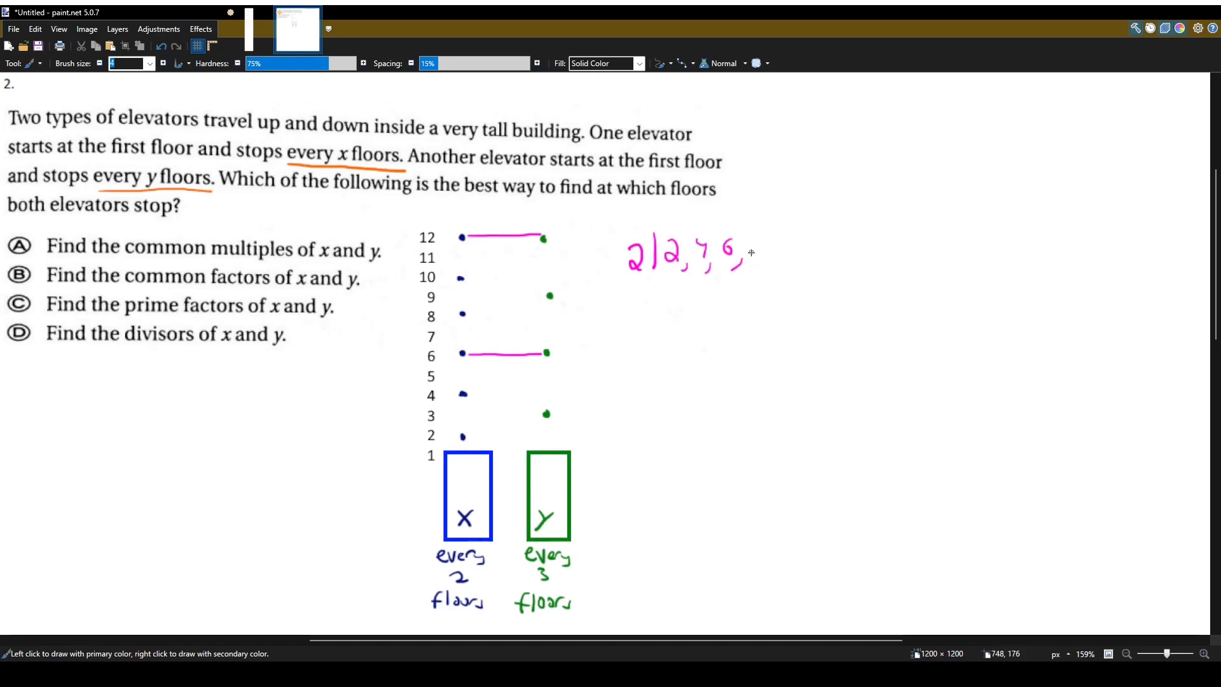
drag(755, 253, 857, 253)
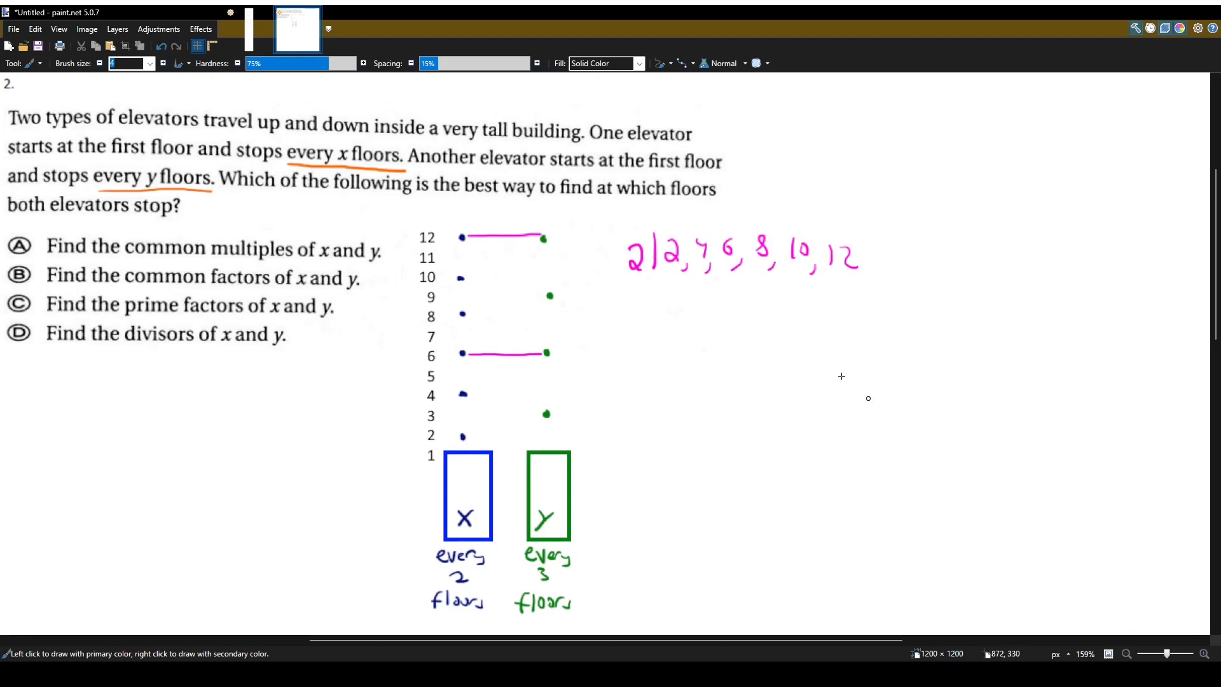
mouse_move(767, 304)
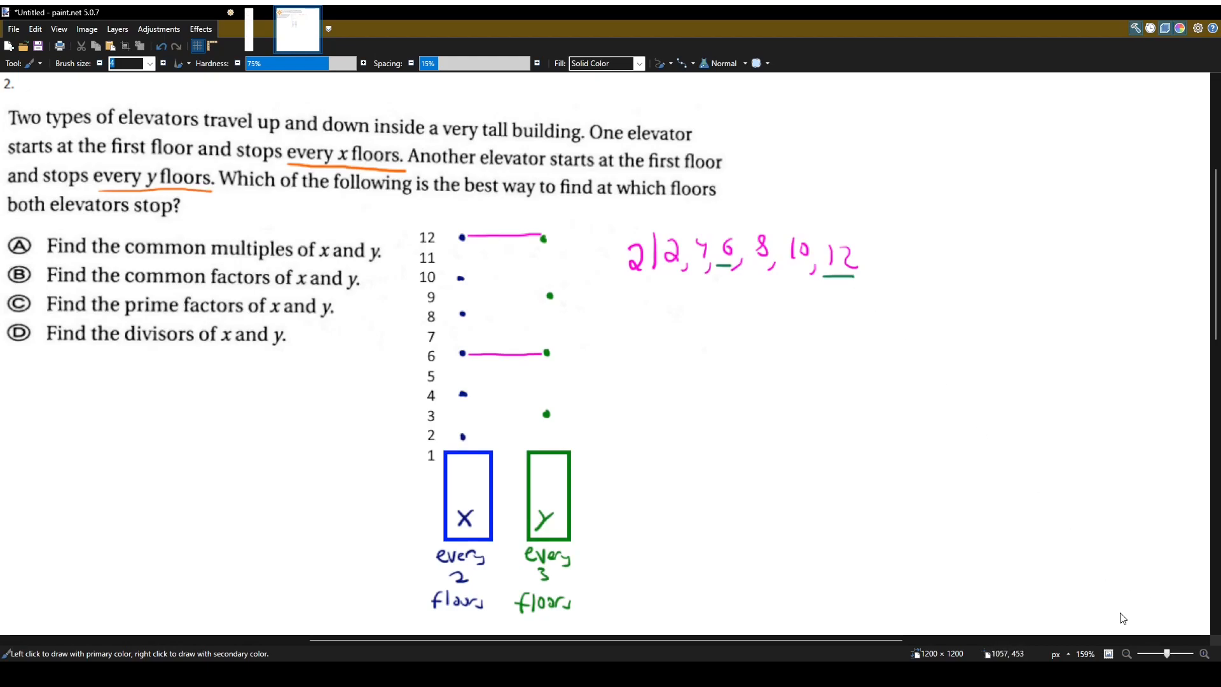
Write the multiples of 3 list: 3 | 3, 6, 9, 12 in pink below it
click(629, 308)
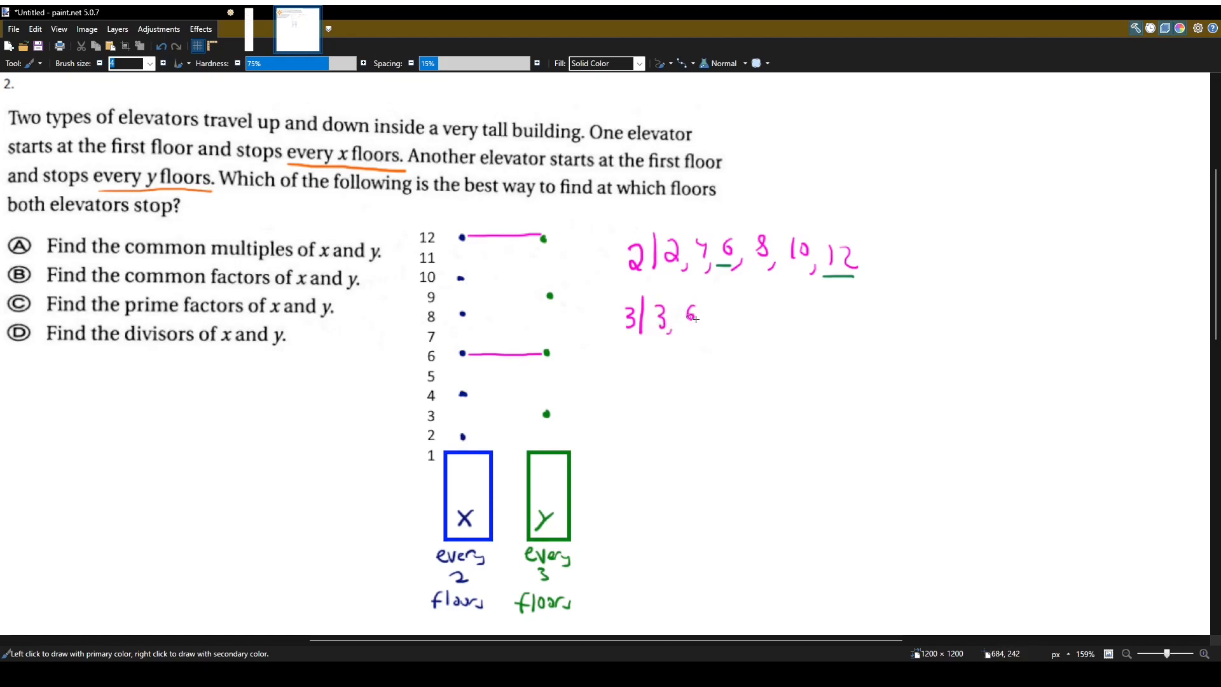
drag(685, 319, 756, 319)
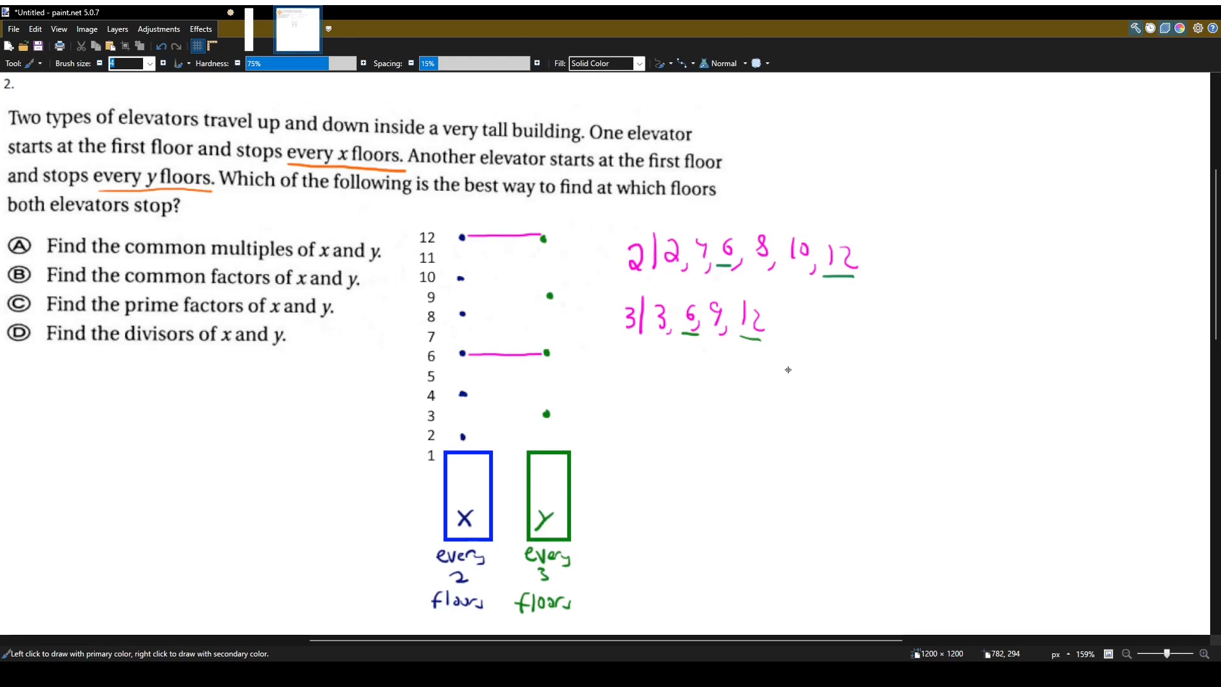
mouse_move(479, 360)
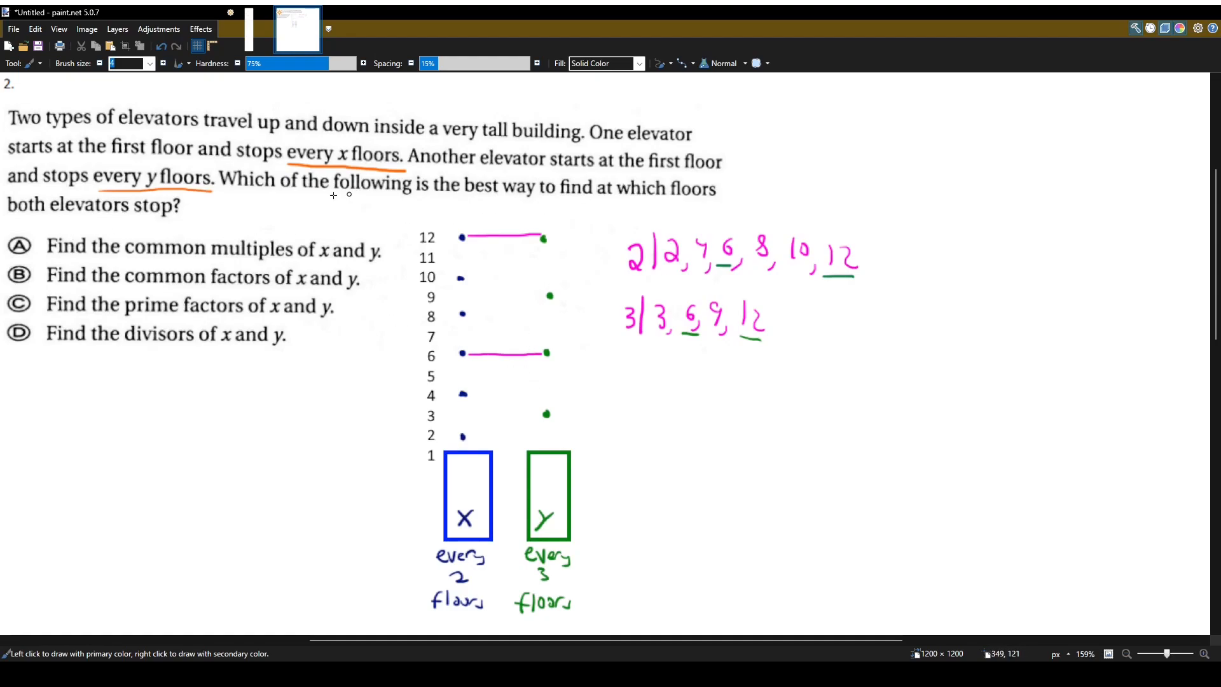
Draw a green loop around answer choice A, common multiples of x and y
drag(7, 228, 145, 223)
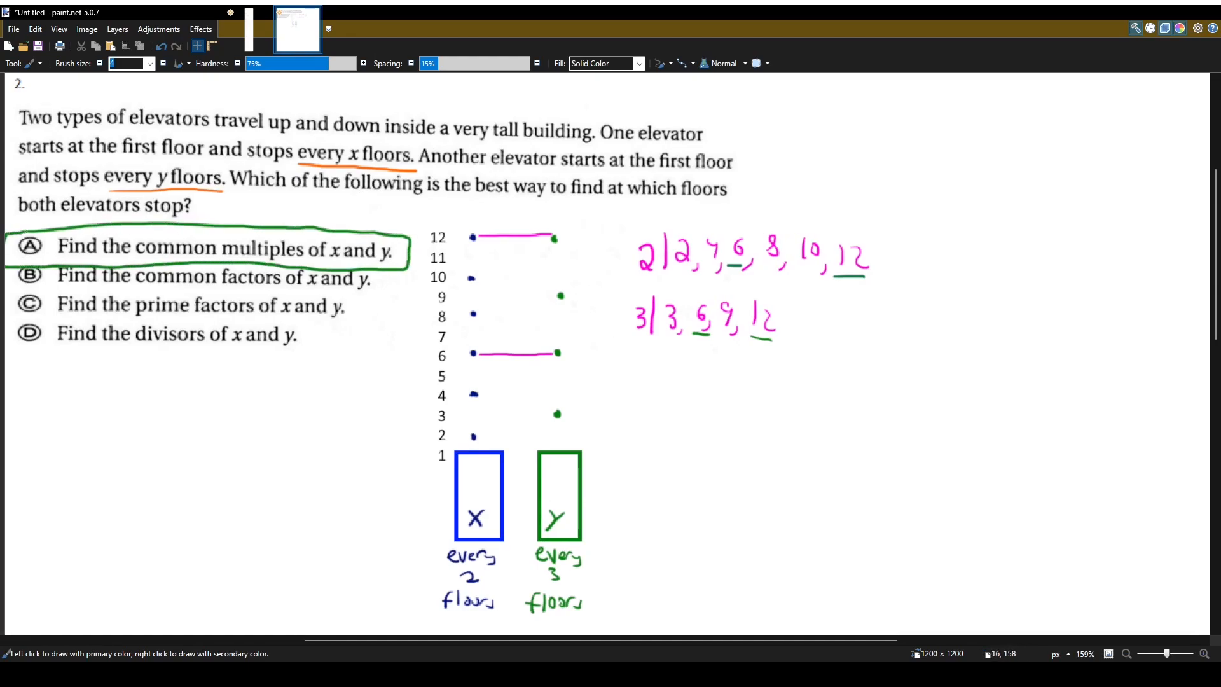
mouse_move(1168, 619)
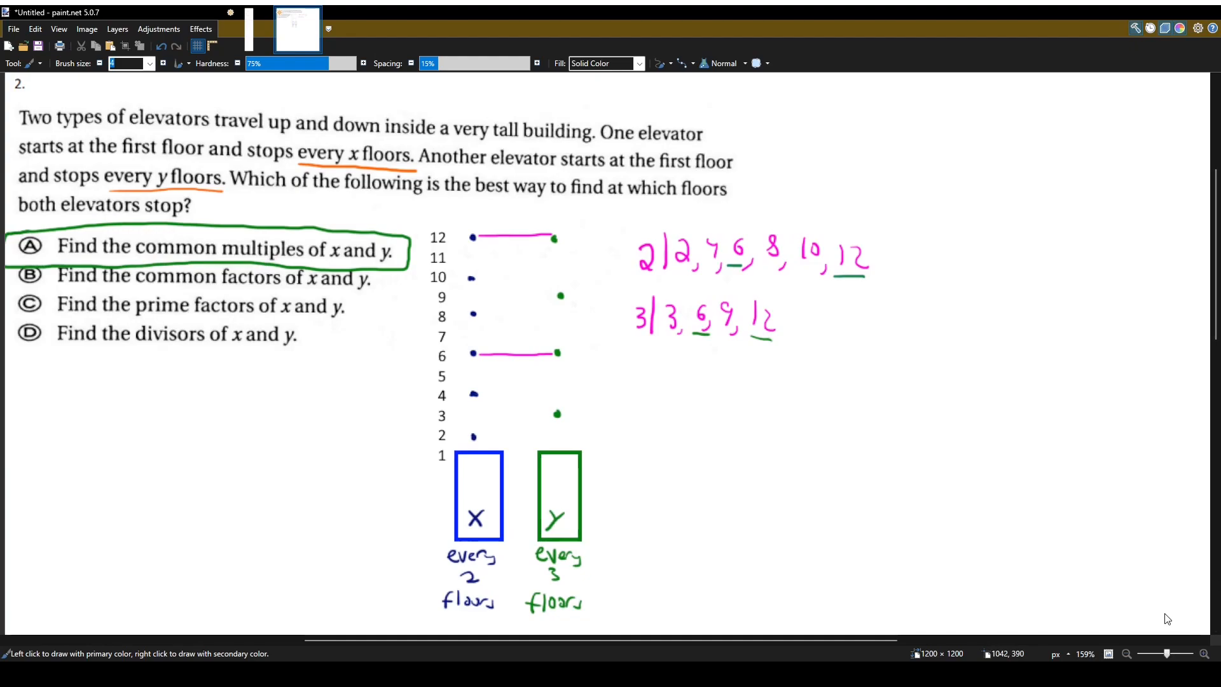
mouse_move(1139, 657)
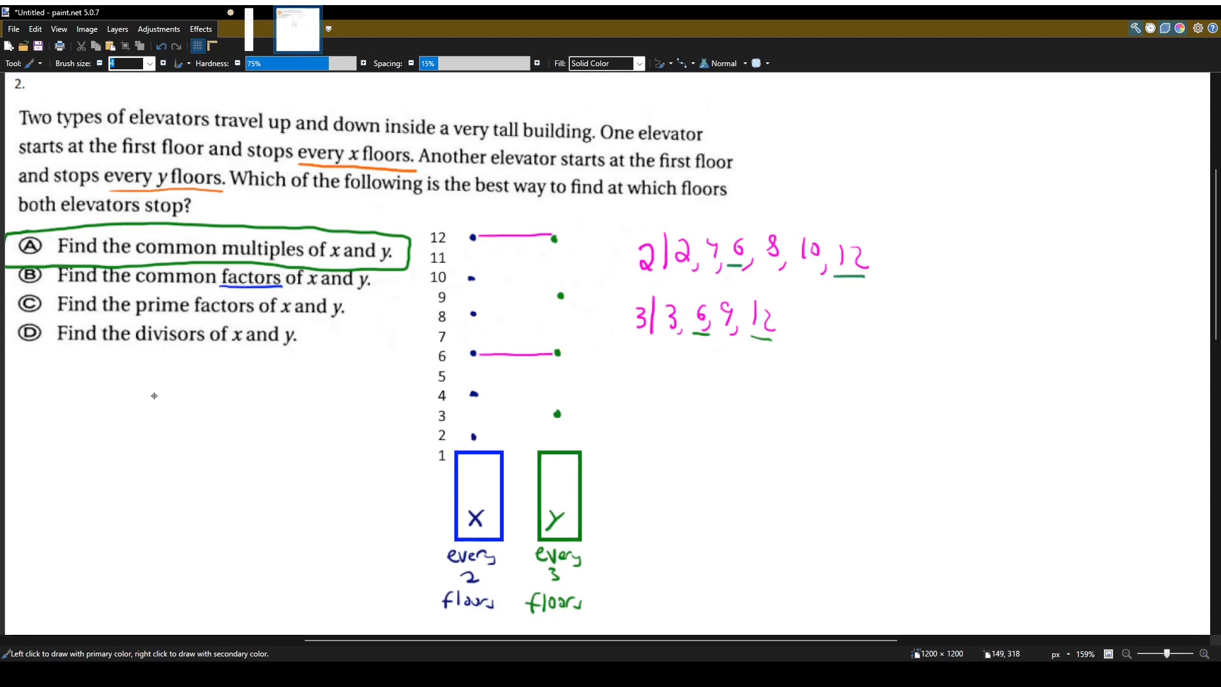
mouse_move(111, 406)
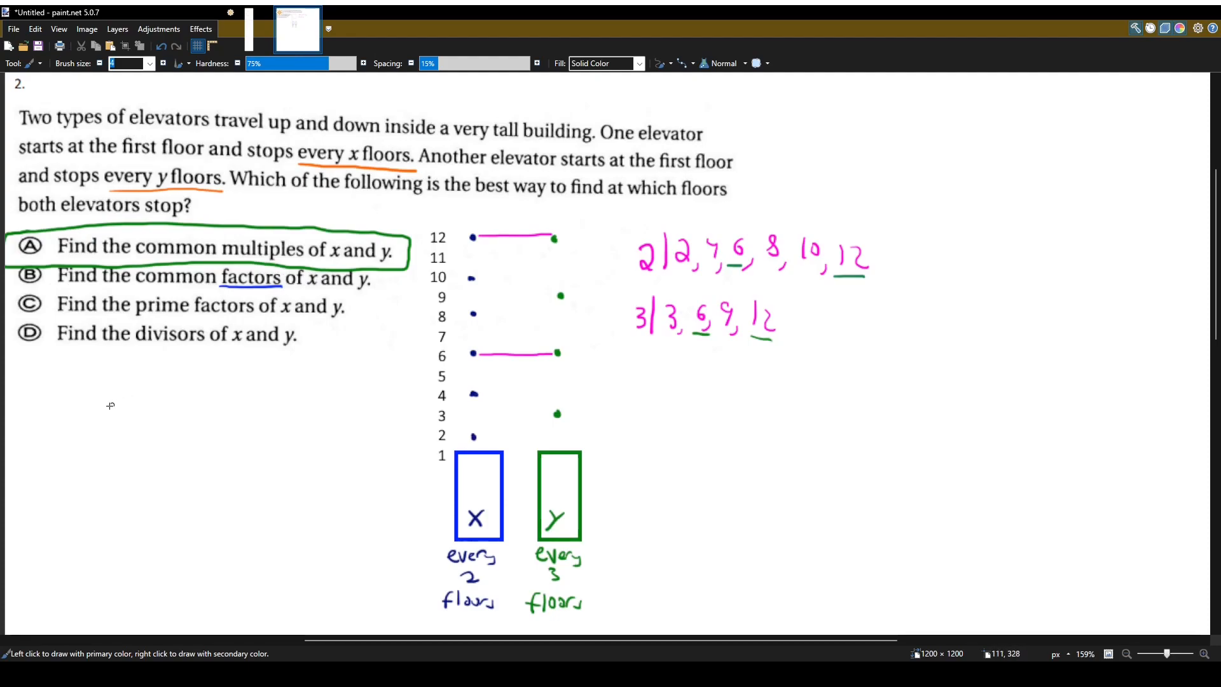
Draw the factor tree 2 → 2, 1 in blue below the choices
drag(90, 421, 109, 397)
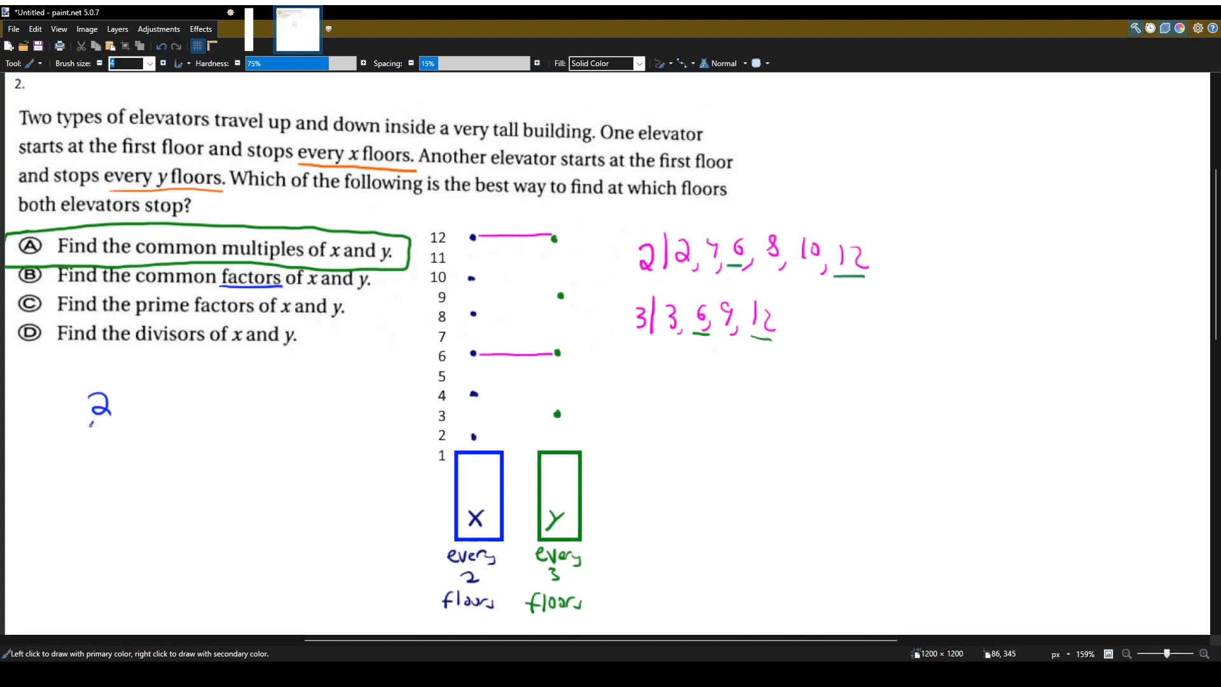
drag(101, 424, 74, 459)
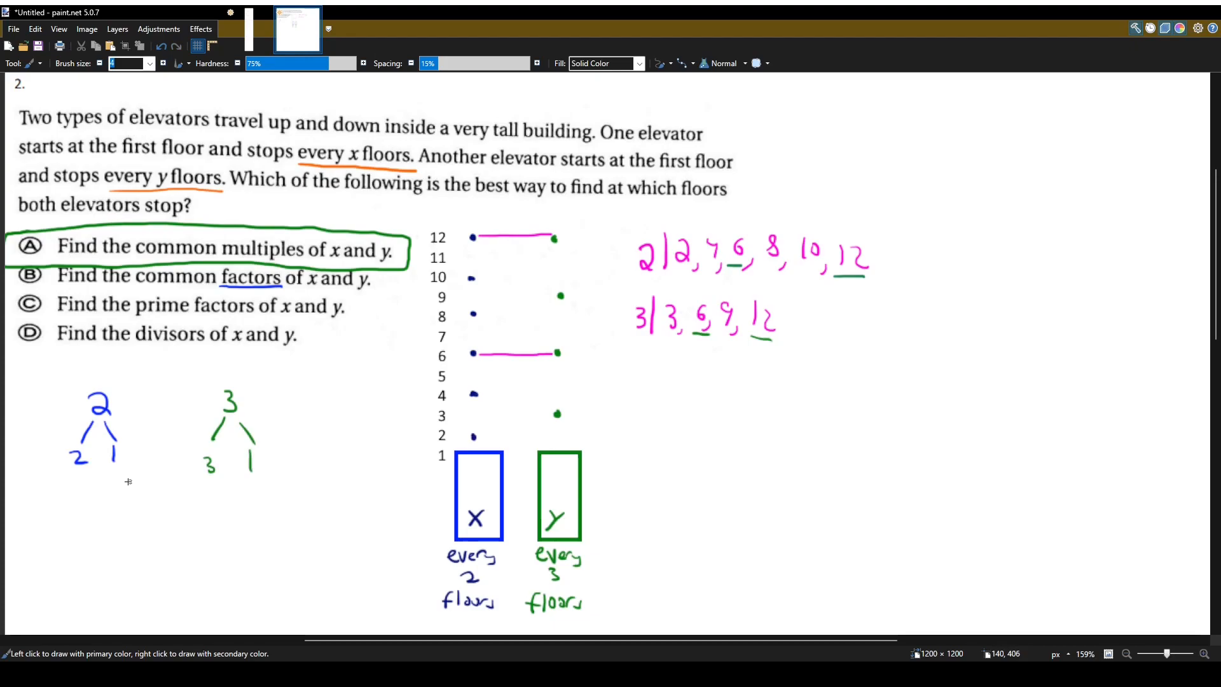
Circle the 1 in the factor tree for 2 and the 1 in the tree for 3 in green
drag(93, 437, 117, 467)
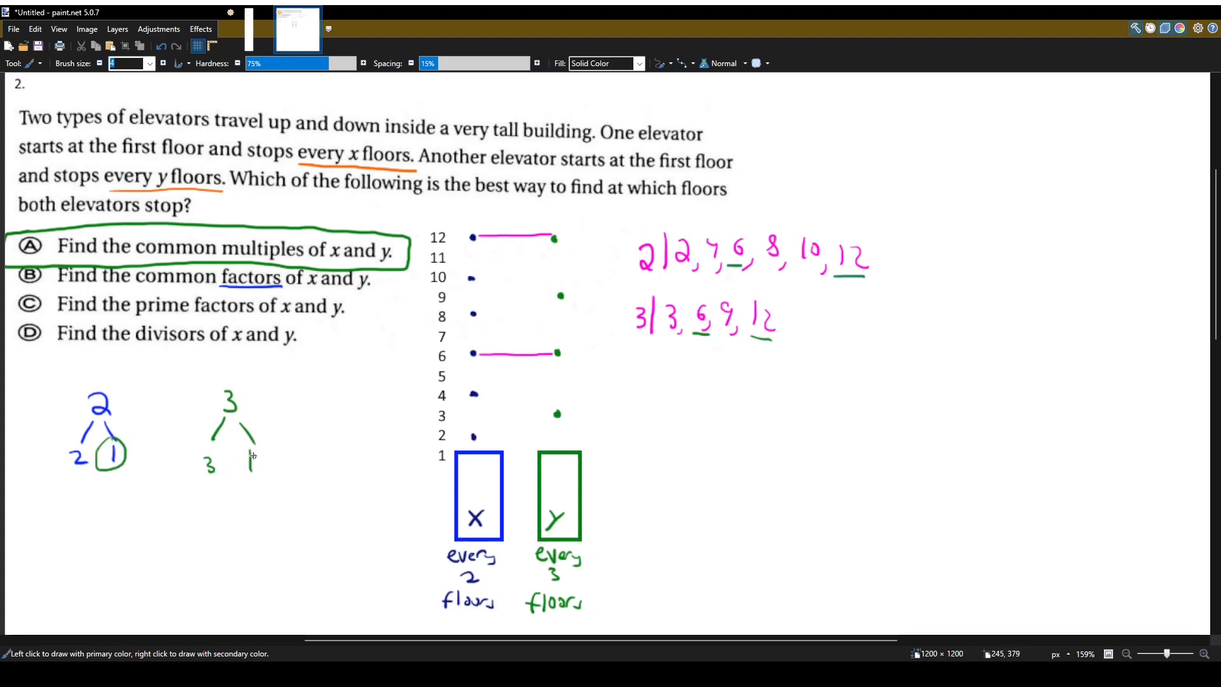
drag(234, 447, 264, 479)
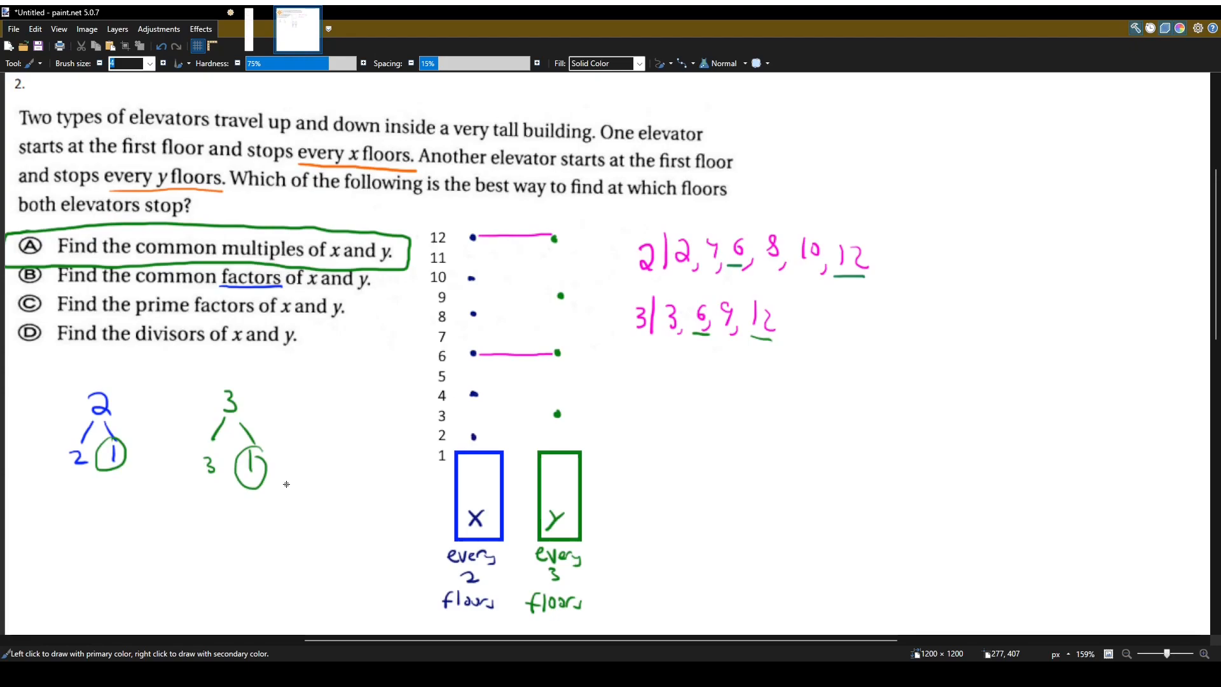
mouse_move(208, 385)
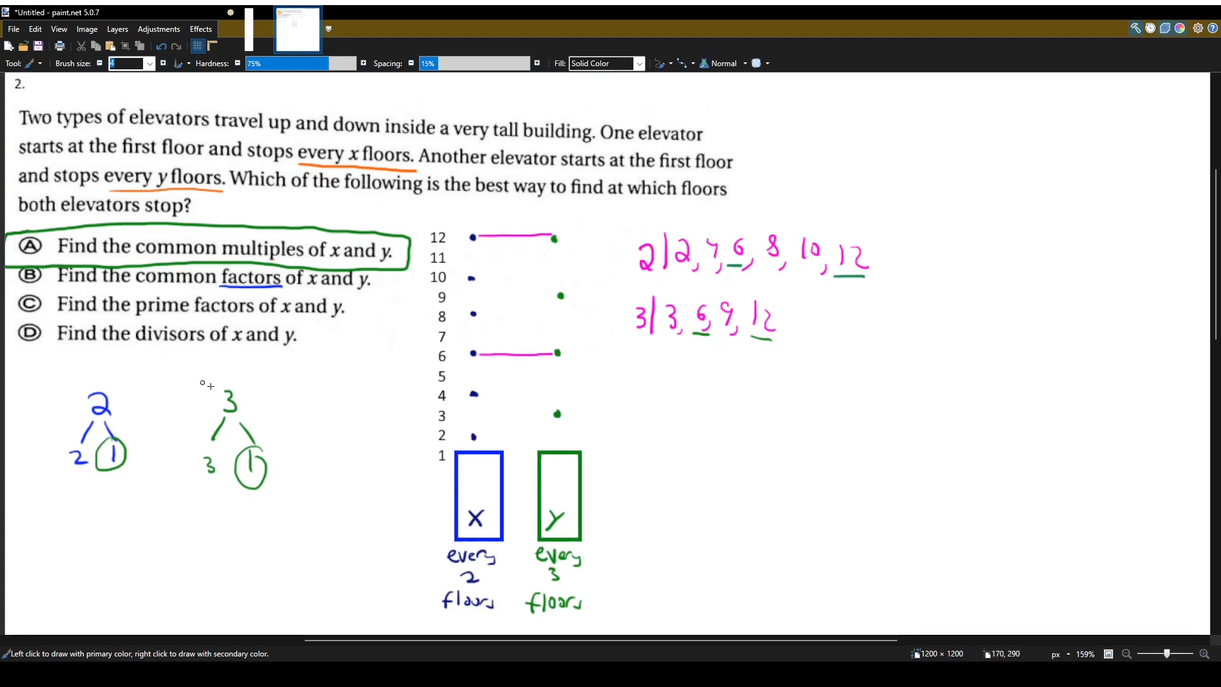
mouse_move(73, 403)
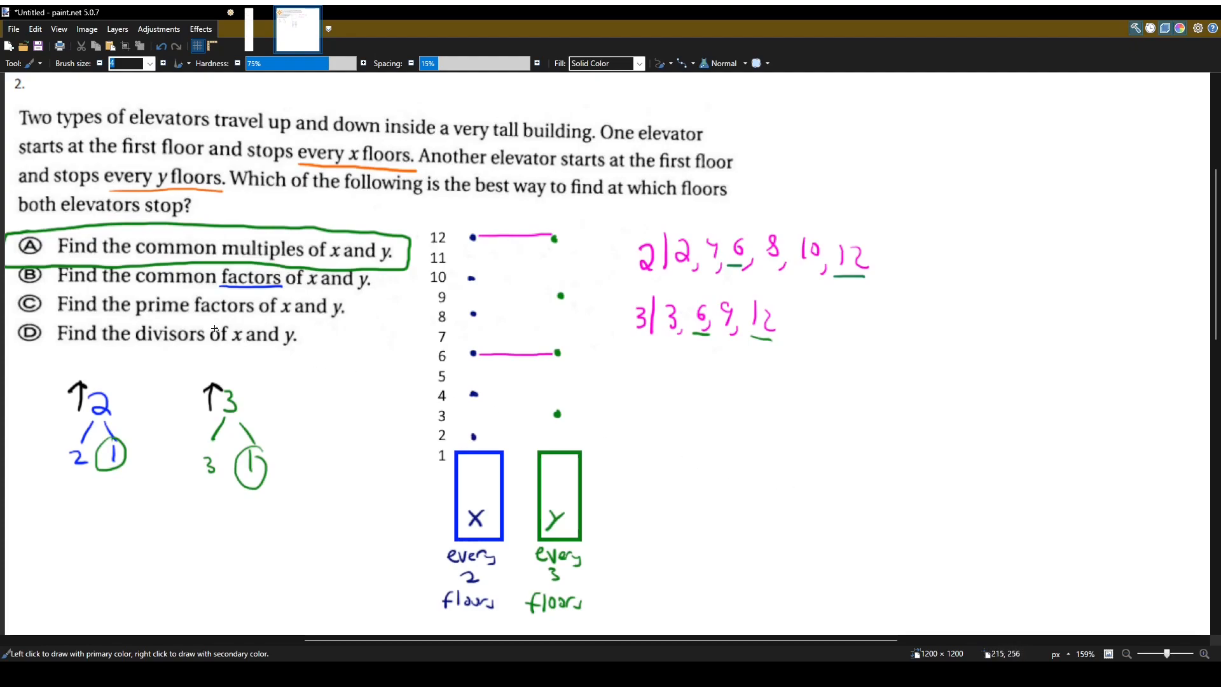
mouse_move(229, 363)
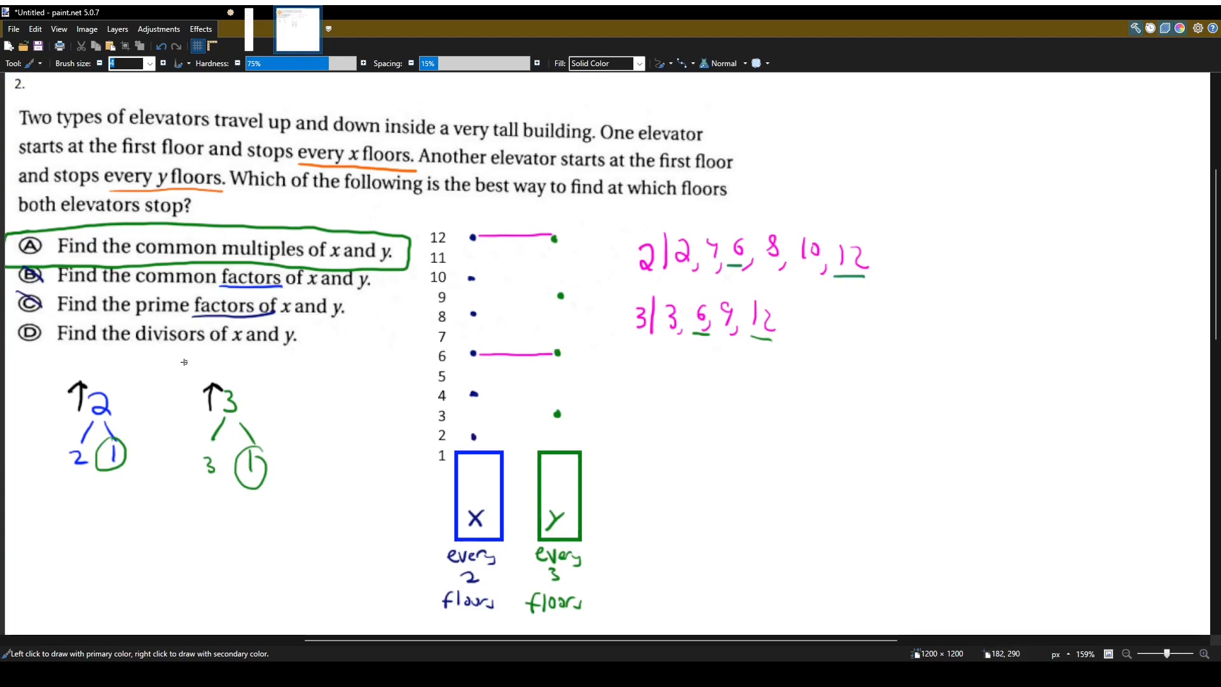
mouse_move(137, 346)
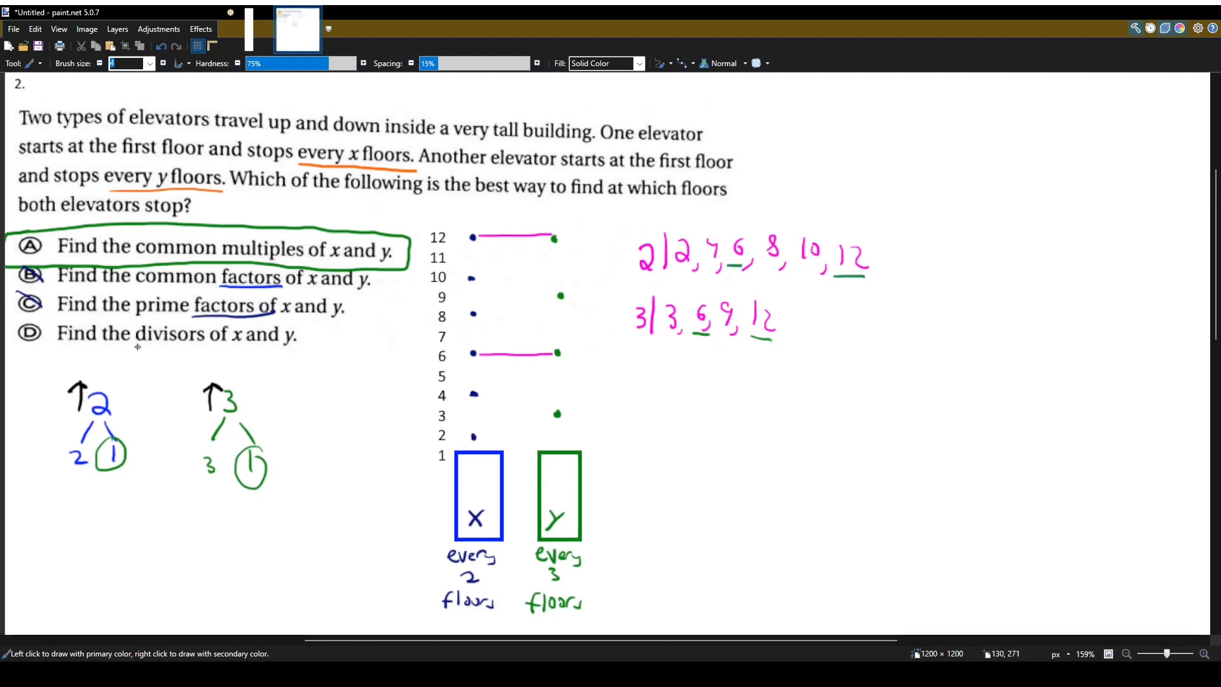
Underline 'divisors' in answer choice D in black
drag(136, 344, 201, 342)
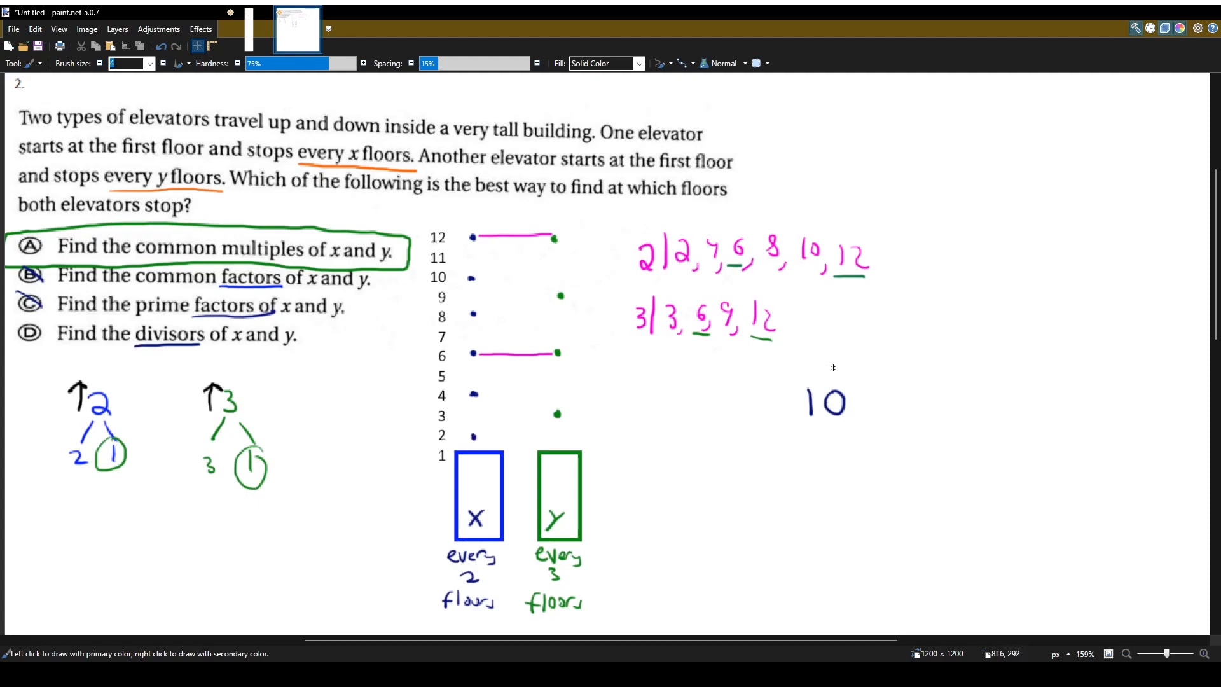
Frame a fresh work area and break 10 into divisors 10, 5, 2, 1 with gold arrows
scroll(down, 3)
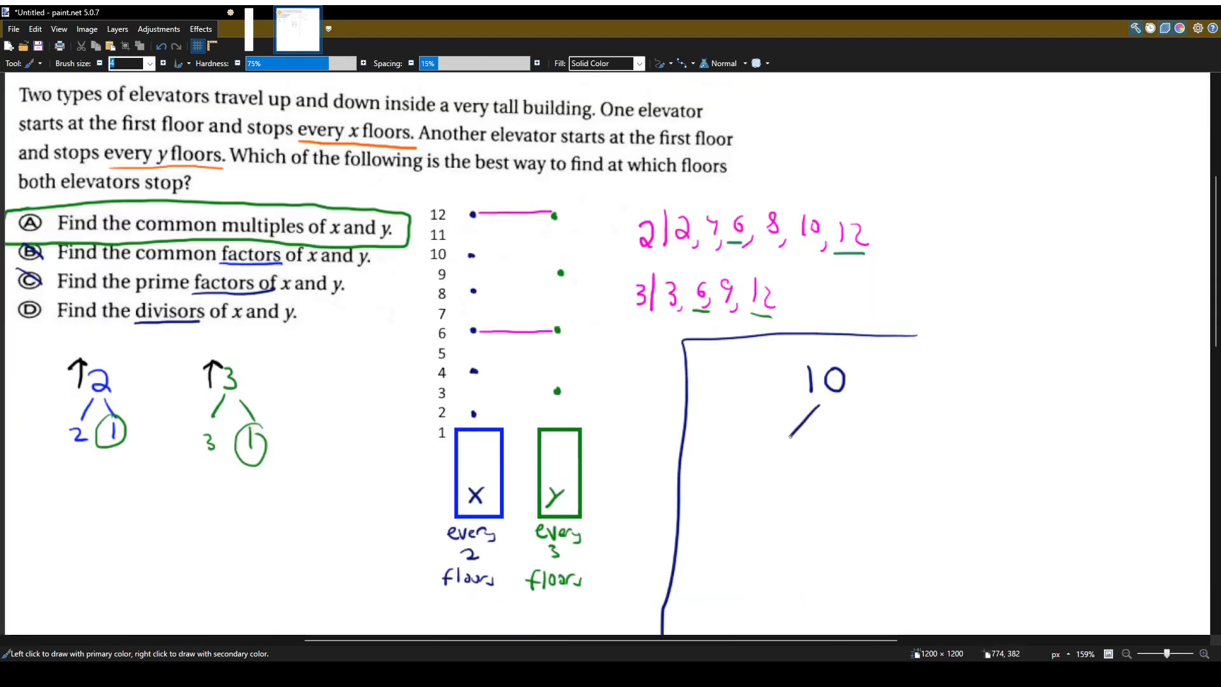
drag(786, 420, 903, 428)
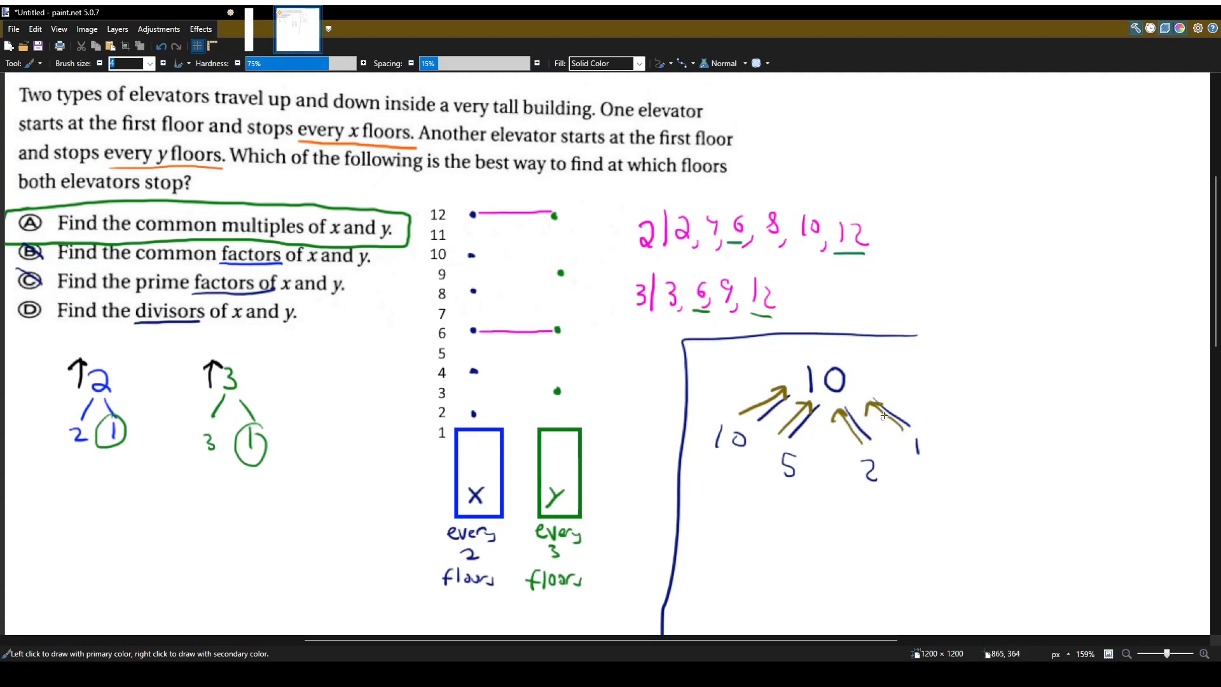
mouse_move(884, 412)
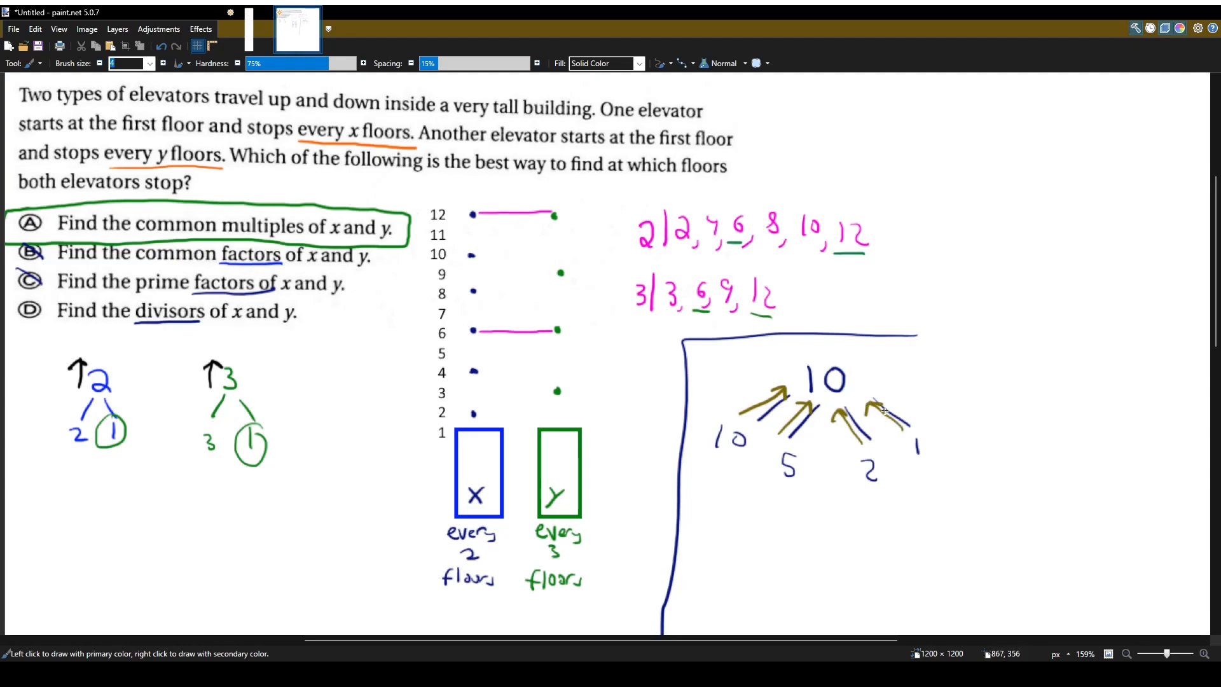